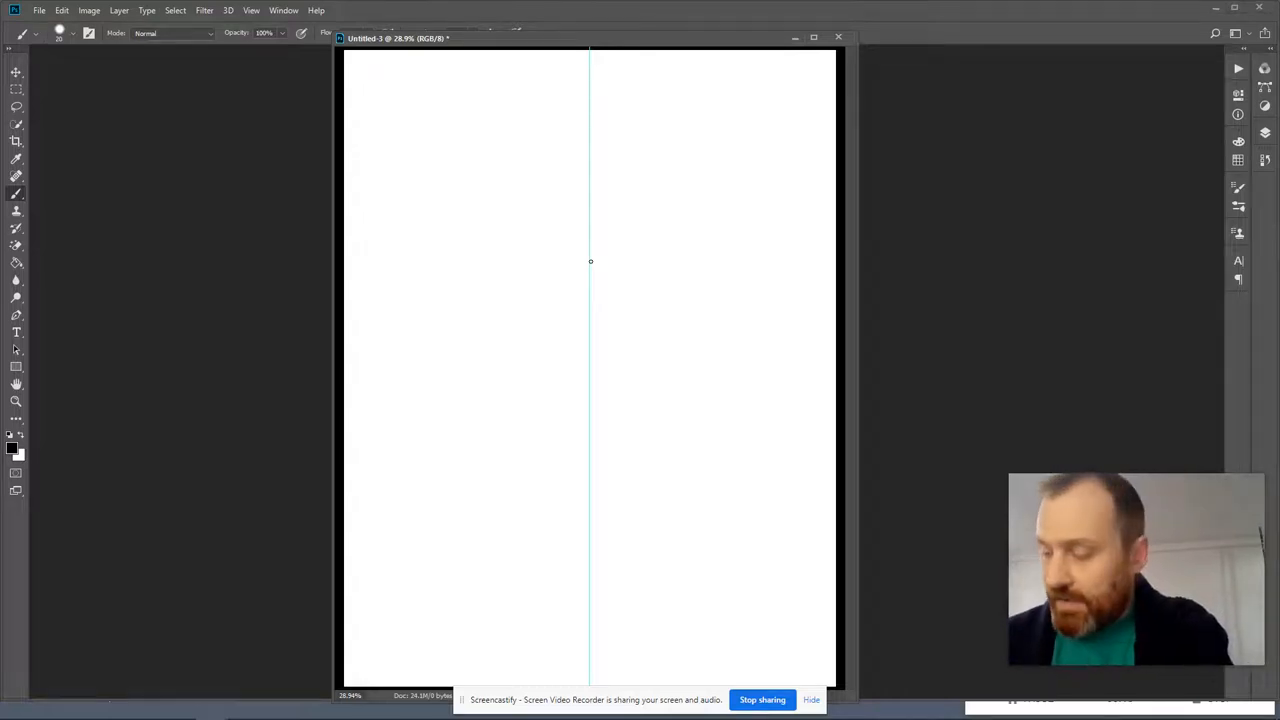
{"action": "mouse_move", "coordinate": [688, 94]}
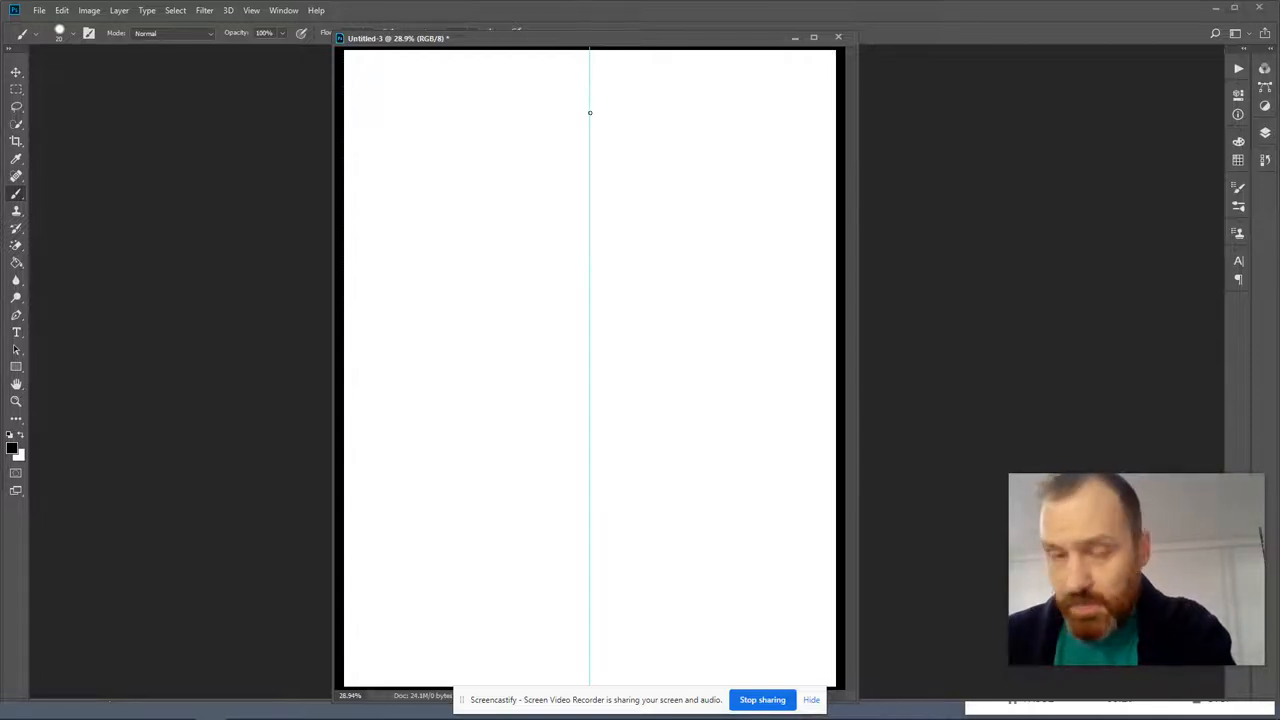
{"action": "mouse_move", "coordinate": [591, 501]}
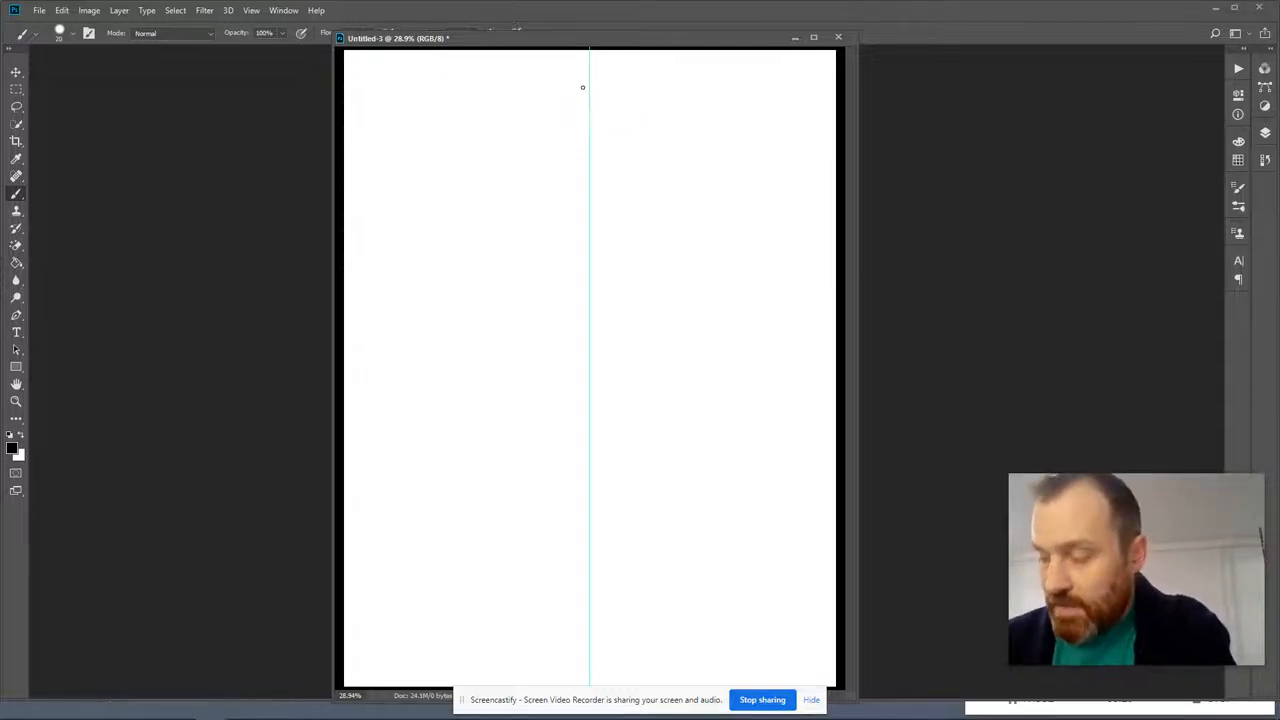
{"action": "mouse_move", "coordinate": [563, 118]}
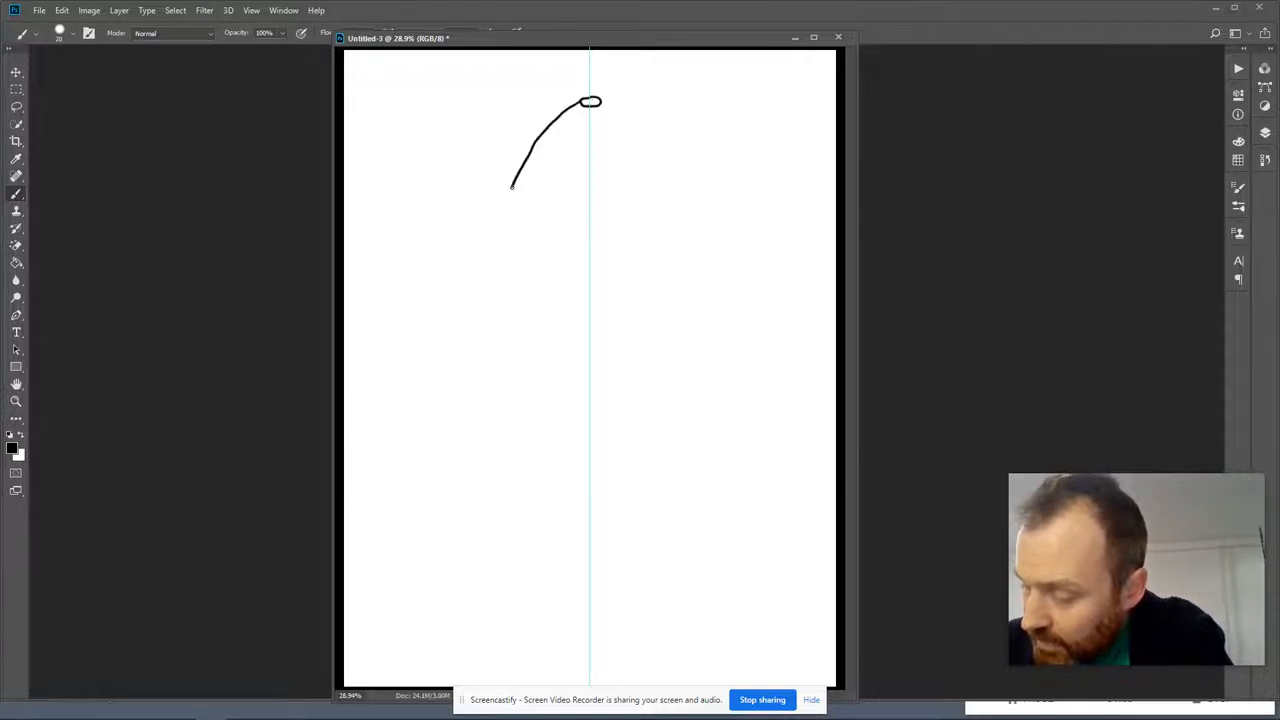
Step: Finish the shuttle hull arch by drawing its left and right sides down to the base
{"action": "left_click_drag", "start_coordinate": [512, 185], "coordinate": [505, 275]}
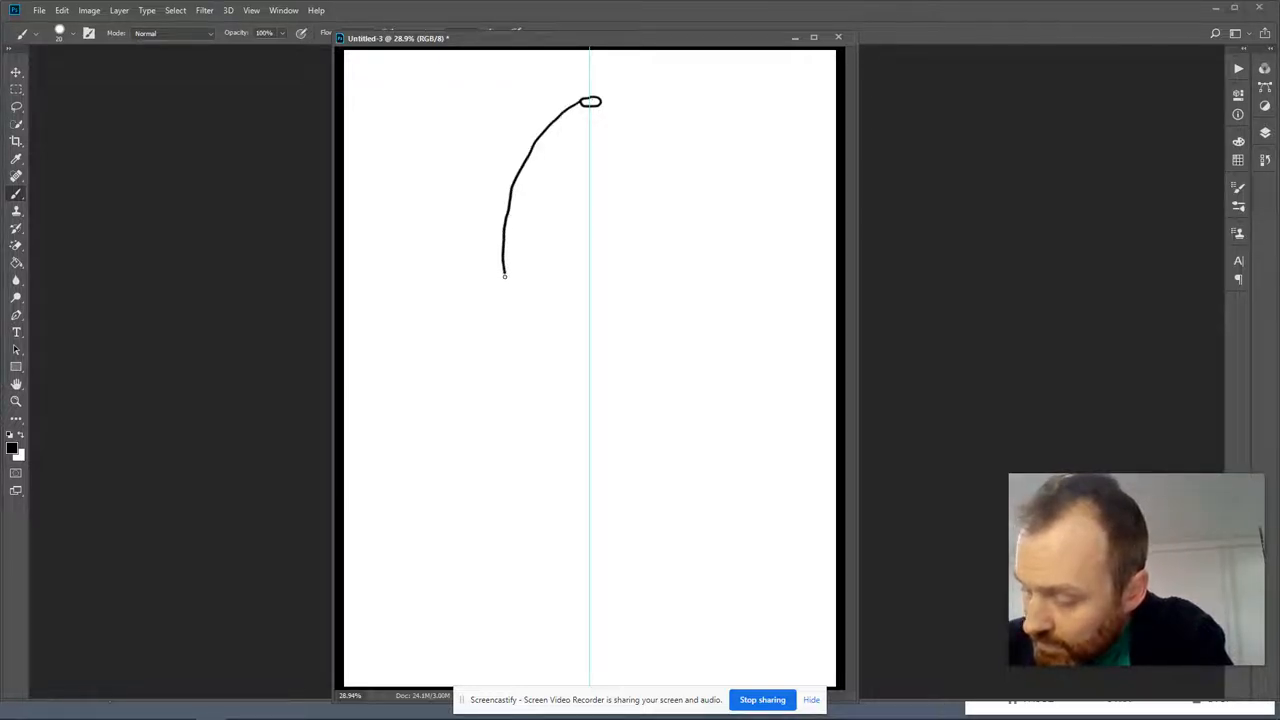
{"action": "left_click_drag", "start_coordinate": [505, 275], "coordinate": [518, 355]}
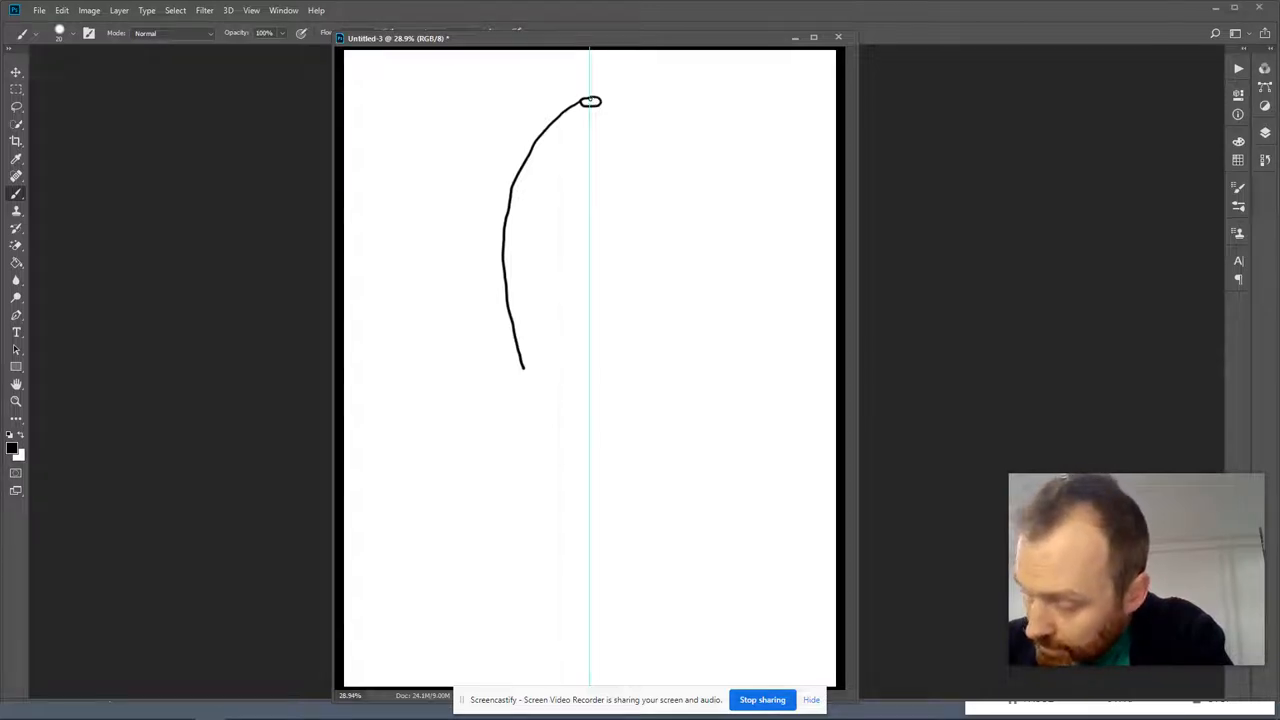
{"action": "left_click_drag", "start_coordinate": [595, 100], "coordinate": [638, 143]}
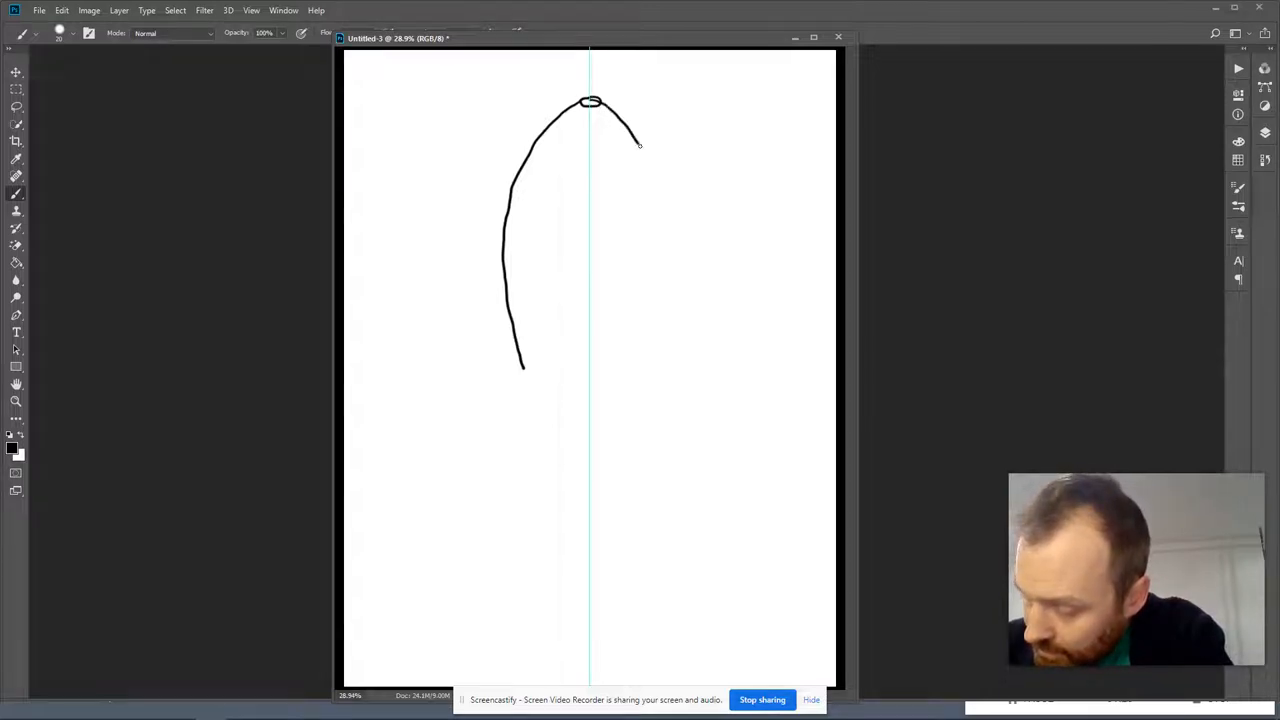
{"action": "left_click_drag", "start_coordinate": [638, 145], "coordinate": [675, 220]}
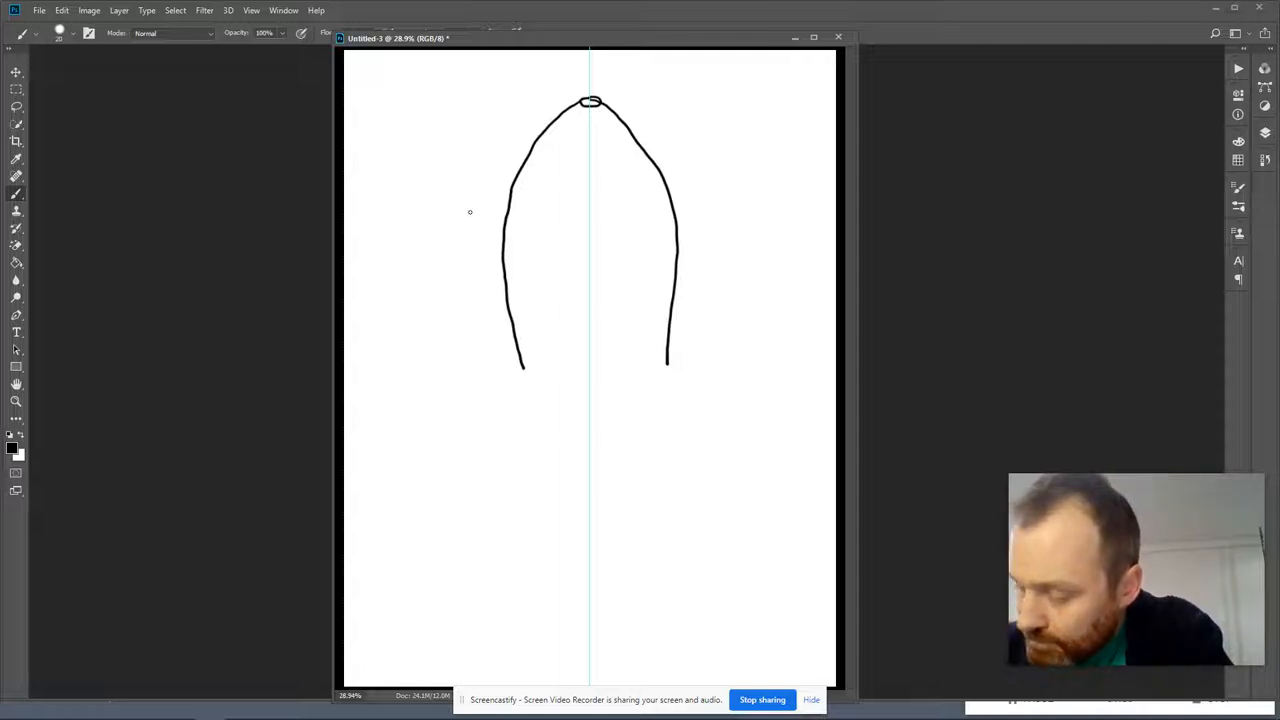
{"action": "mouse_move", "coordinate": [455, 215]}
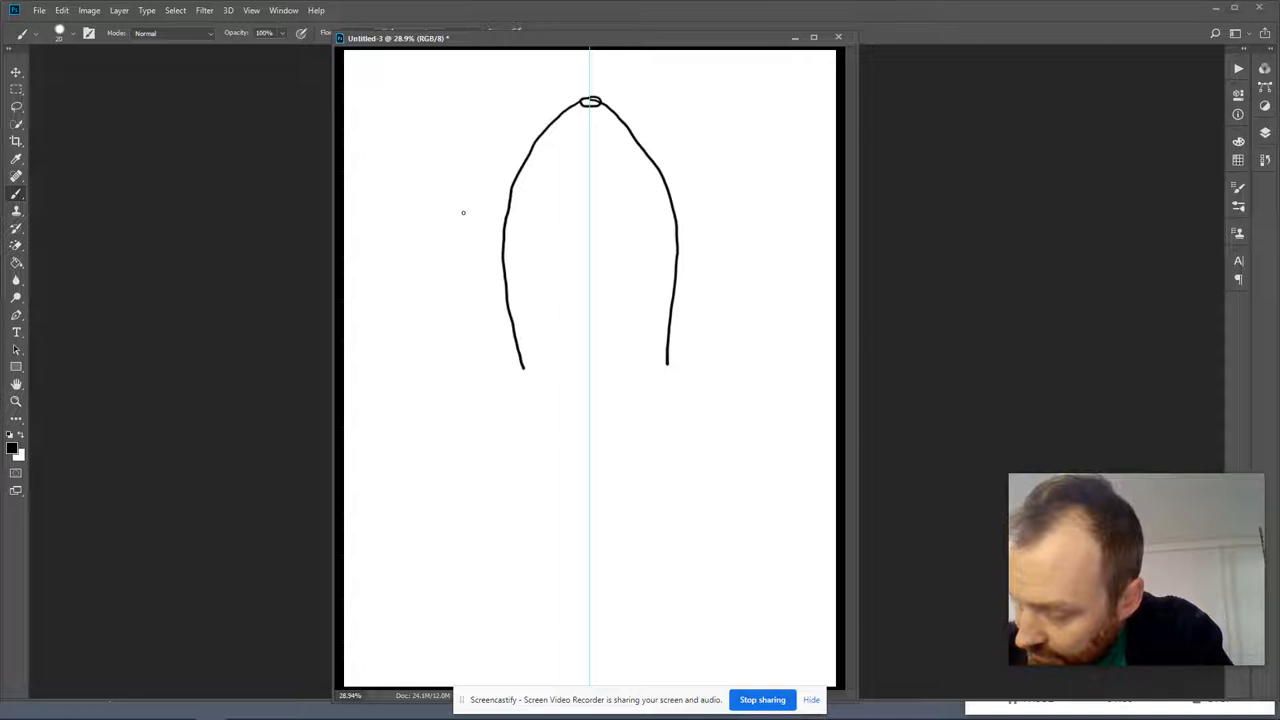
Step: Draw the pointed left and right booster outlines beside the hull
{"action": "left_click_drag", "start_coordinate": [460, 215], "coordinate": [490, 230]}
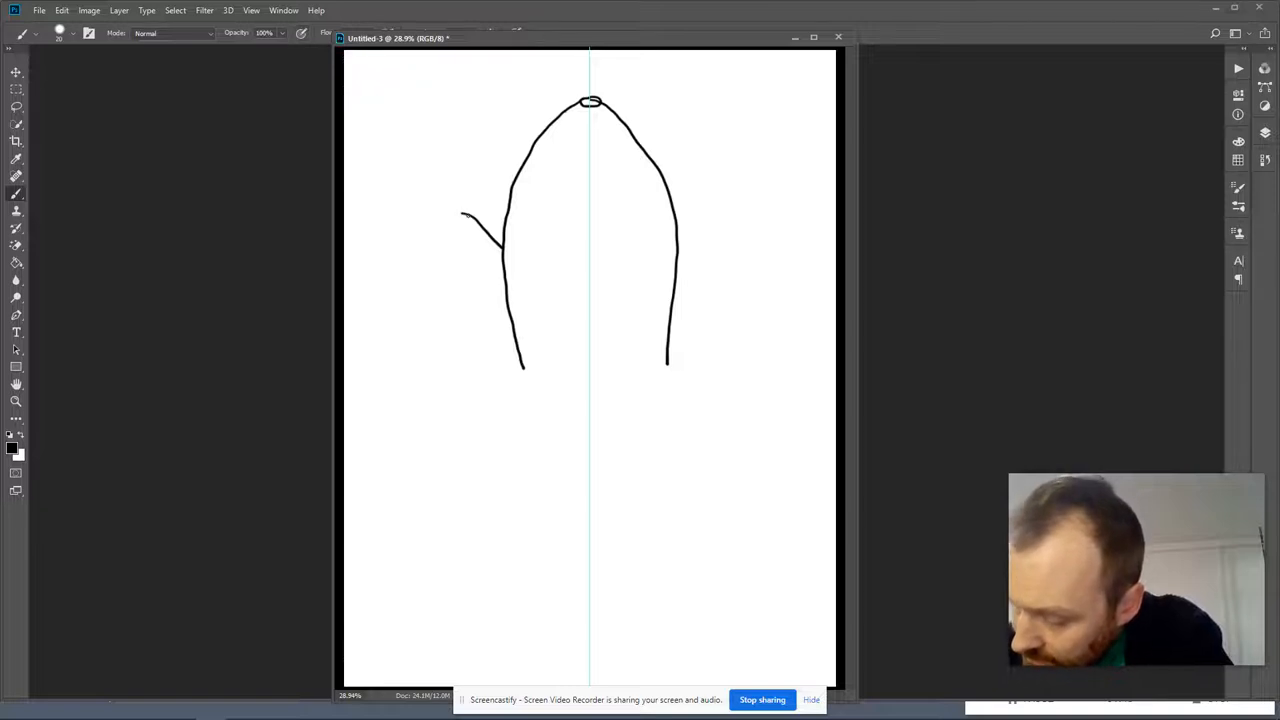
{"action": "left_click_drag", "start_coordinate": [468, 215], "coordinate": [463, 310]}
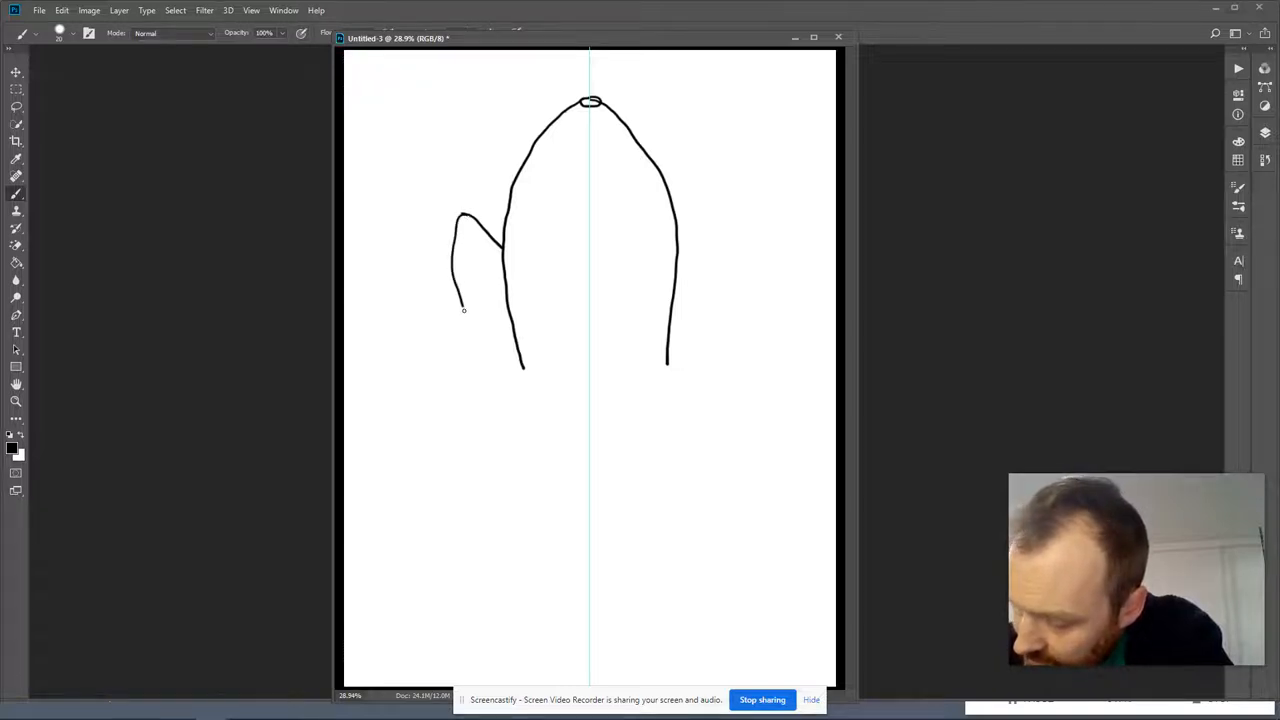
{"action": "left_click_drag", "start_coordinate": [463, 310], "coordinate": [495, 383]}
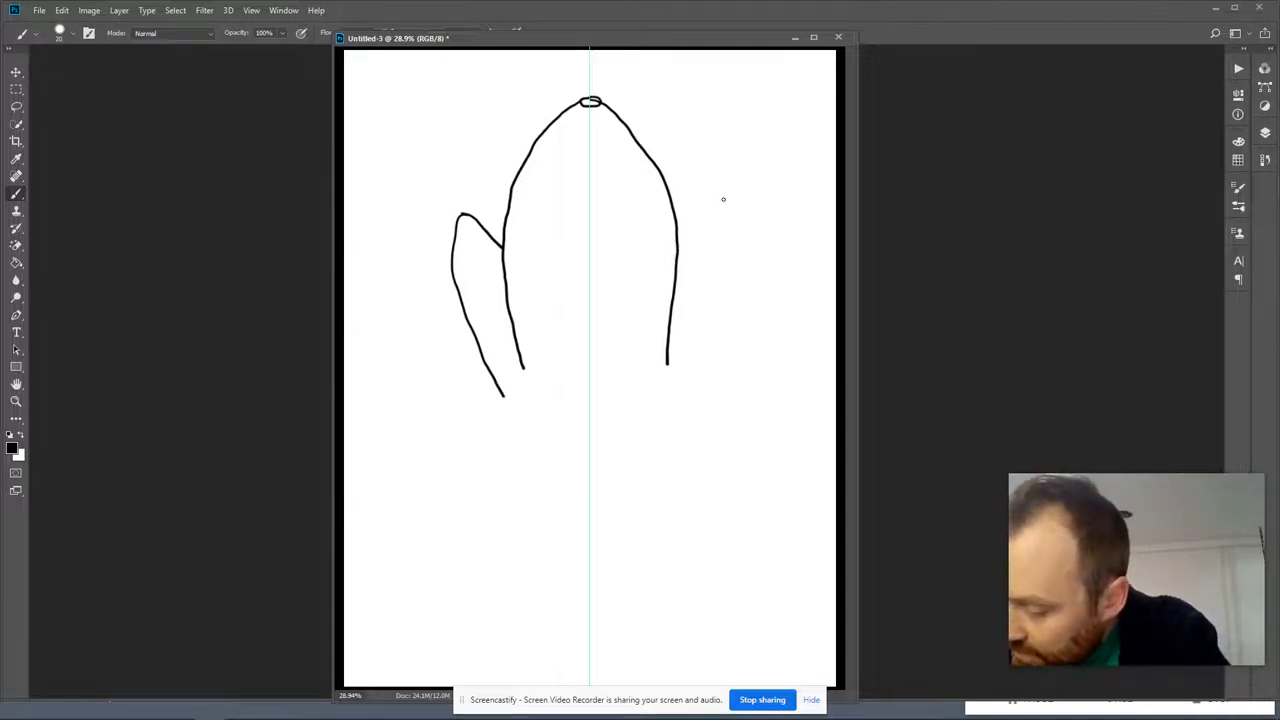
{"action": "left_click_drag", "start_coordinate": [700, 222], "coordinate": [722, 200]}
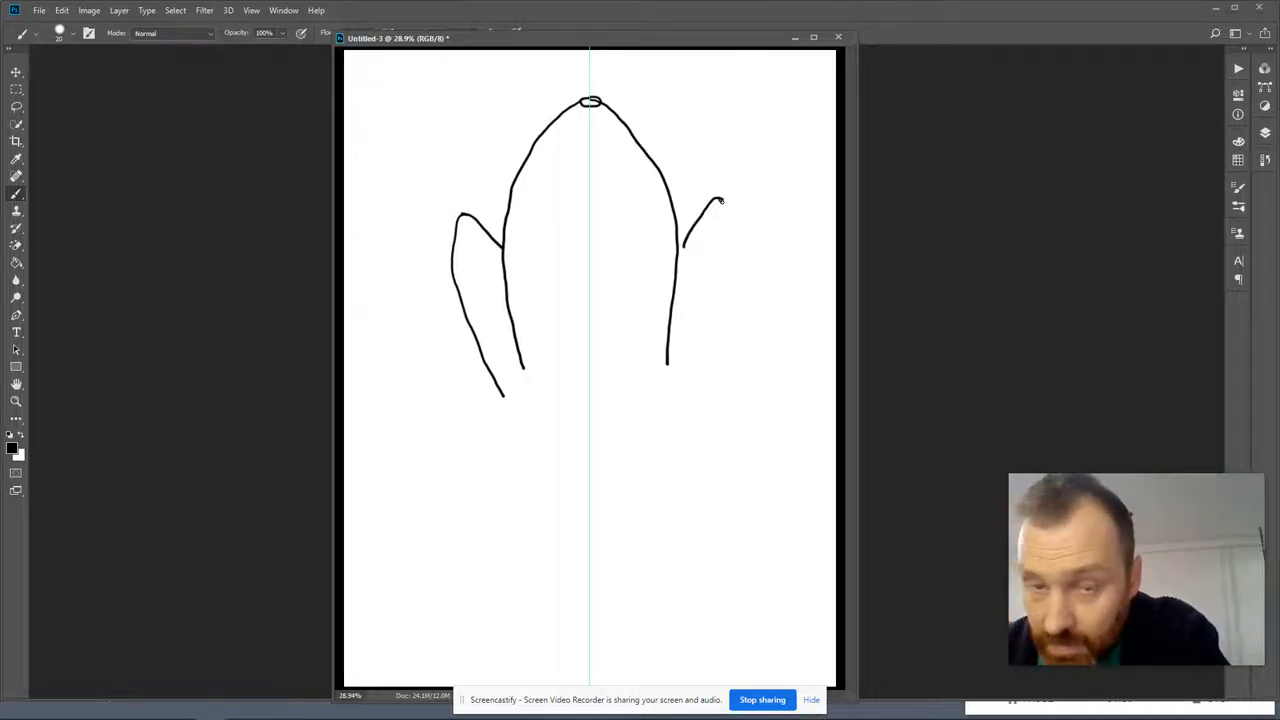
{"action": "left_click_drag", "start_coordinate": [720, 200], "coordinate": [726, 290]}
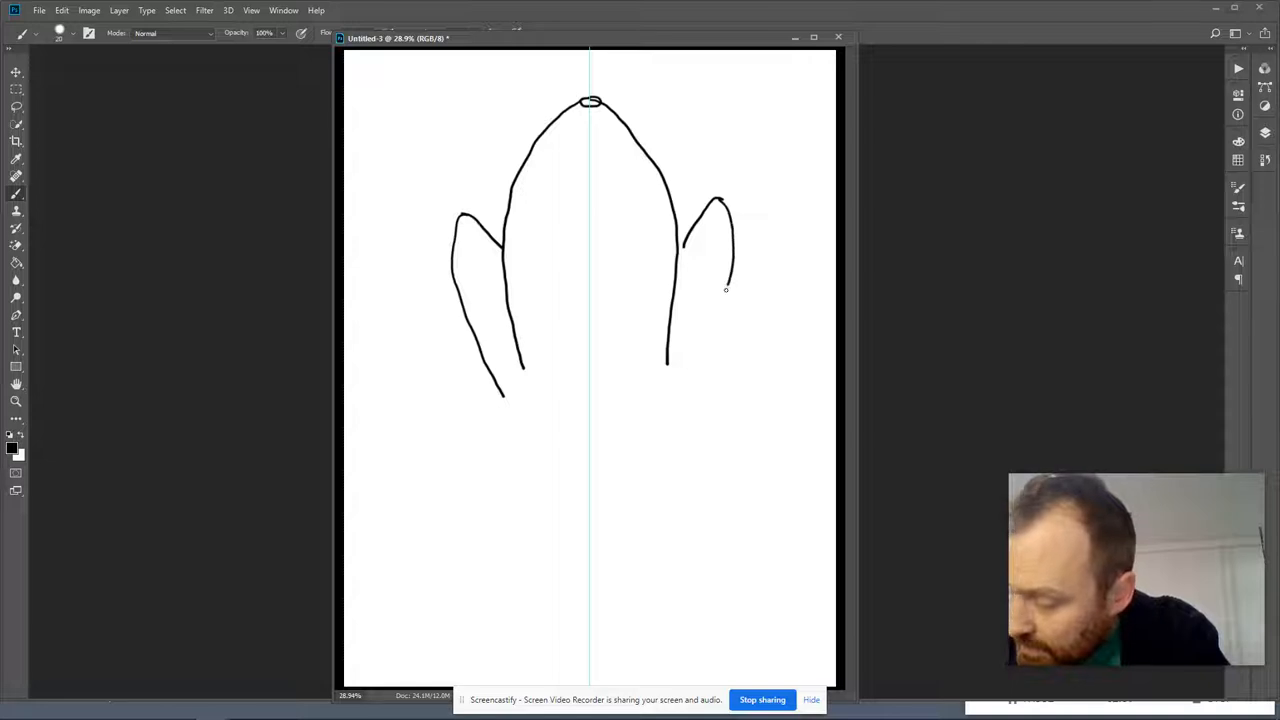
{"action": "left_click_drag", "start_coordinate": [728, 290], "coordinate": [697, 373]}
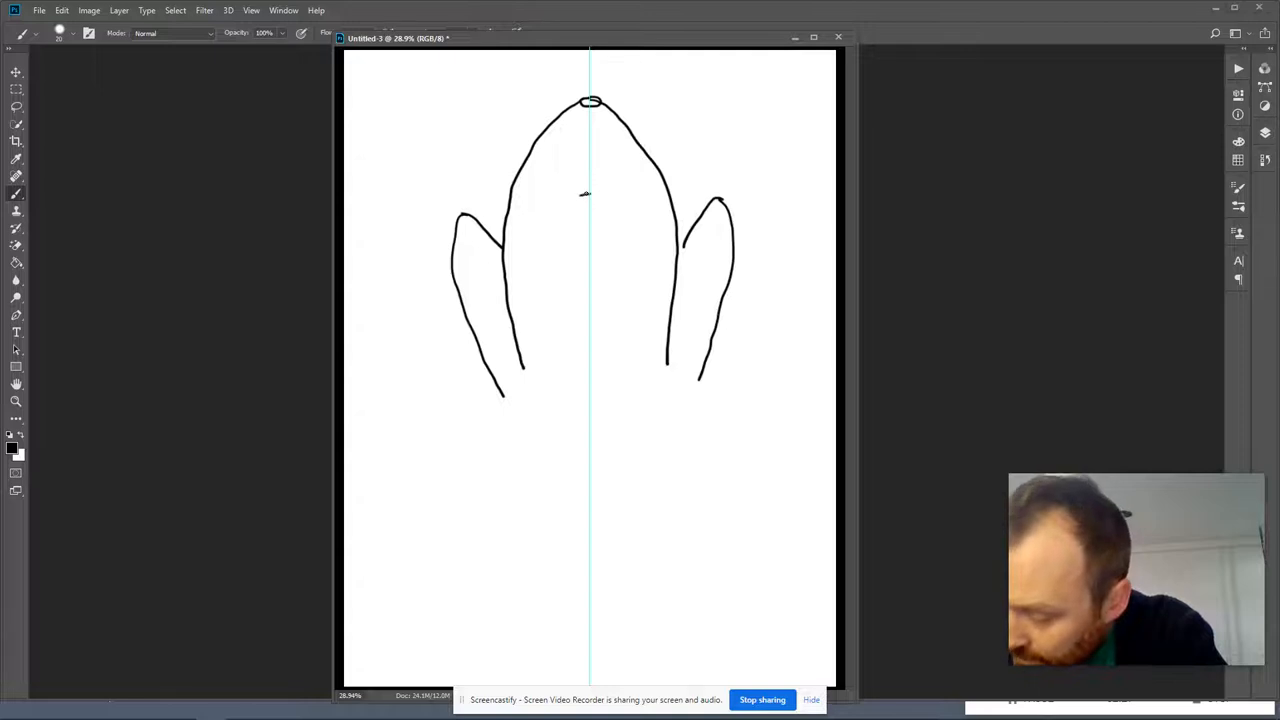
Step: Draw the narrower orbiter arch inside the hull, closing into a narrow tail piece at bottom centre
{"action": "left_click_drag", "start_coordinate": [588, 195], "coordinate": [545, 277]}
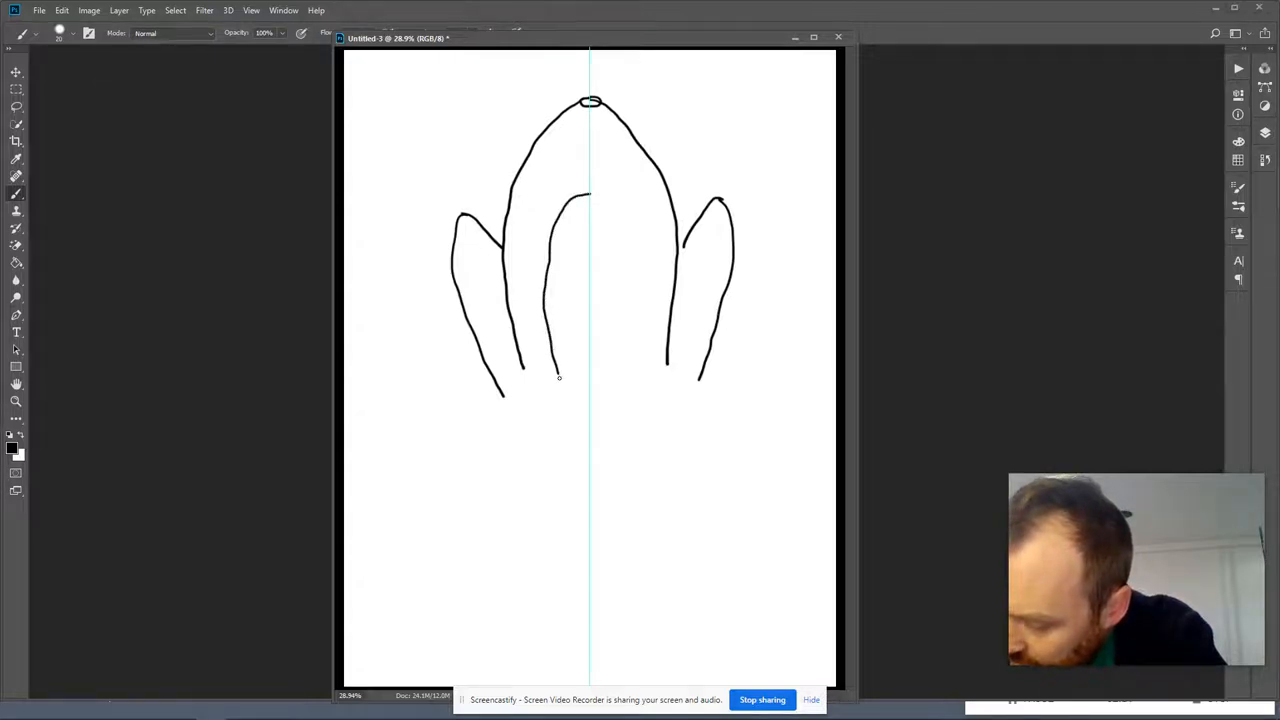
{"action": "left_click_drag", "start_coordinate": [560, 377], "coordinate": [567, 450]}
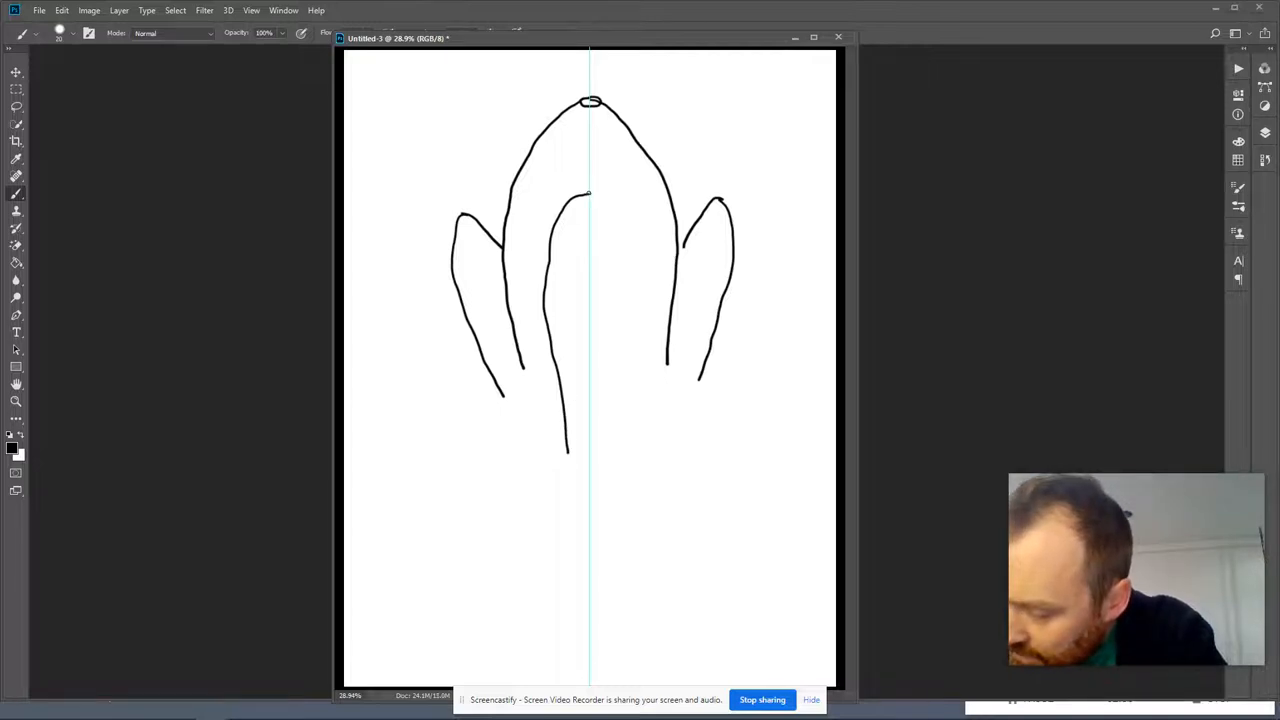
{"action": "left_click_drag", "start_coordinate": [588, 192], "coordinate": [632, 305]}
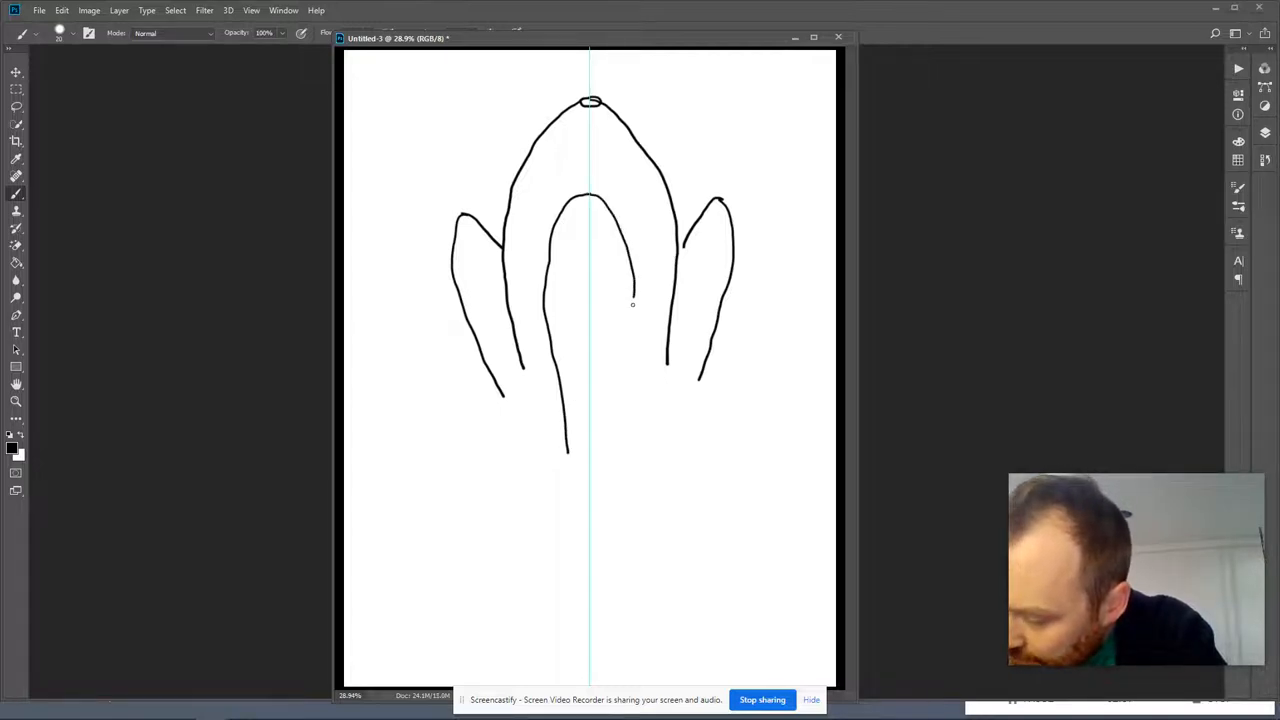
{"action": "left_click_drag", "start_coordinate": [632, 305], "coordinate": [622, 417]}
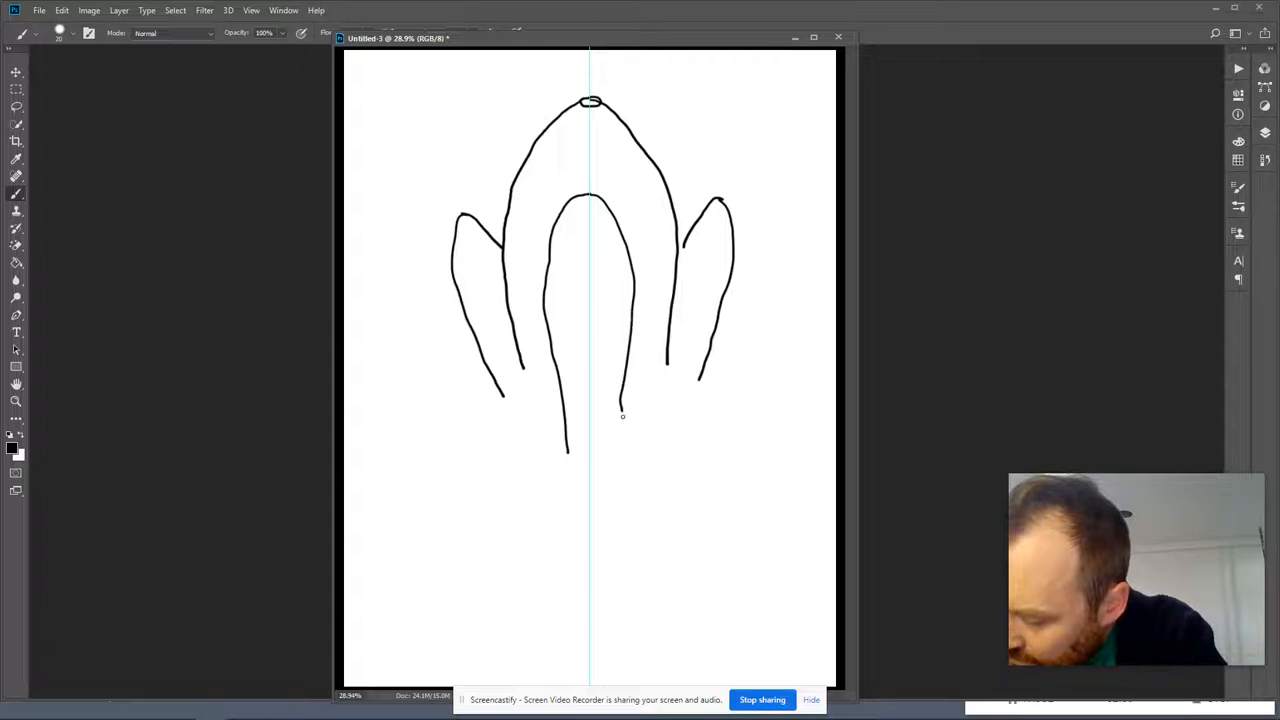
{"action": "left_click_drag", "start_coordinate": [620, 410], "coordinate": [622, 450]}
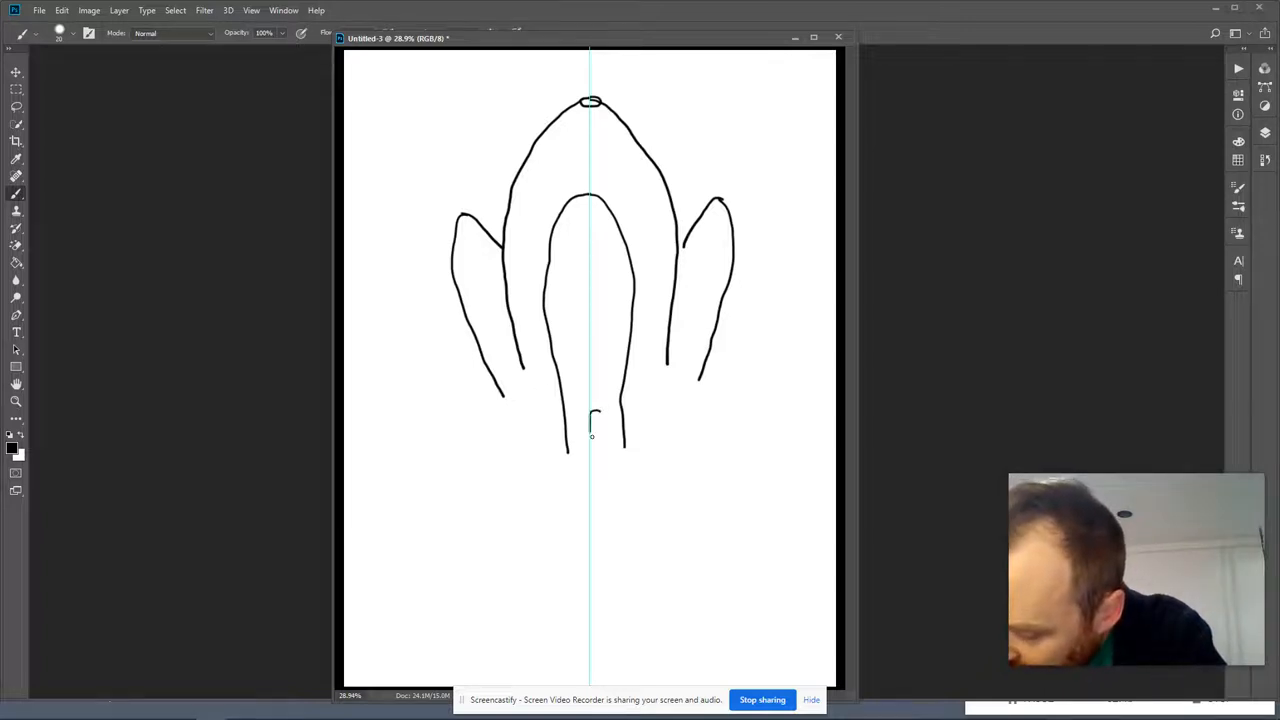
{"action": "left_click_drag", "start_coordinate": [592, 415], "coordinate": [597, 485]}
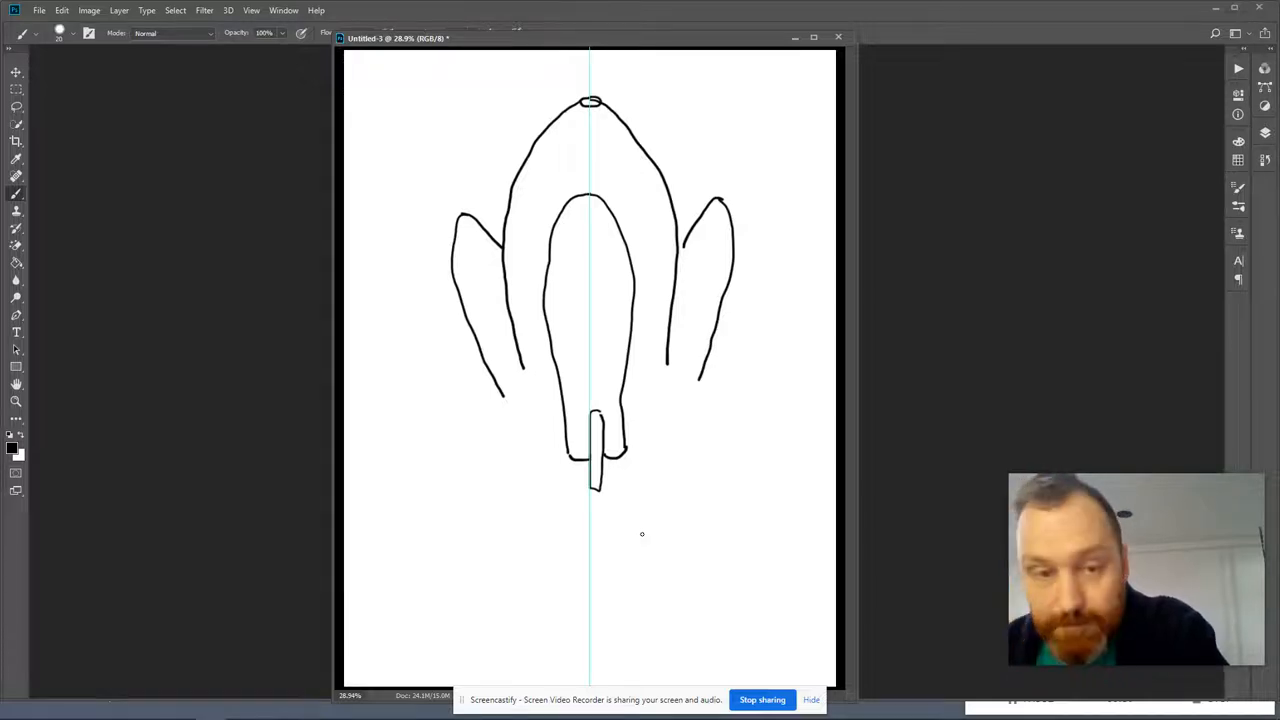
{"action": "mouse_move", "coordinate": [548, 304]}
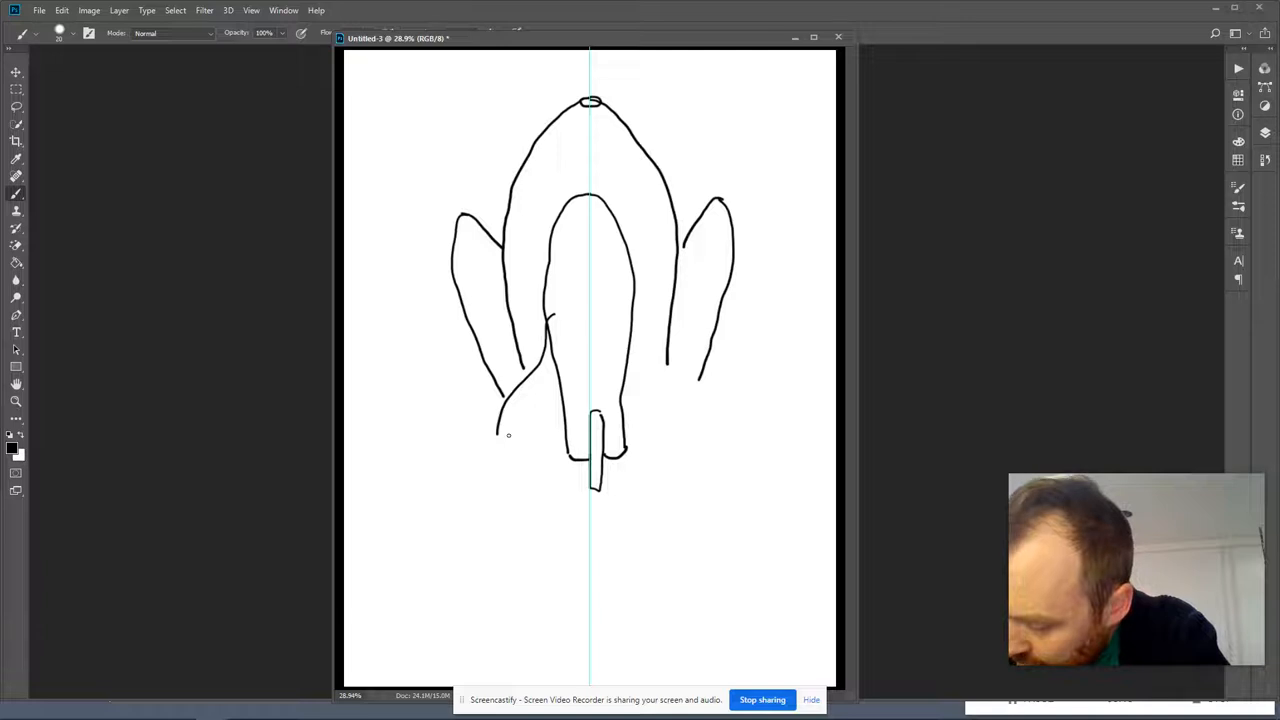
Step: Add swept left and right delta wings and an engine nozzle under the left wing
{"action": "left_click_drag", "start_coordinate": [500, 435], "coordinate": [560, 440]}
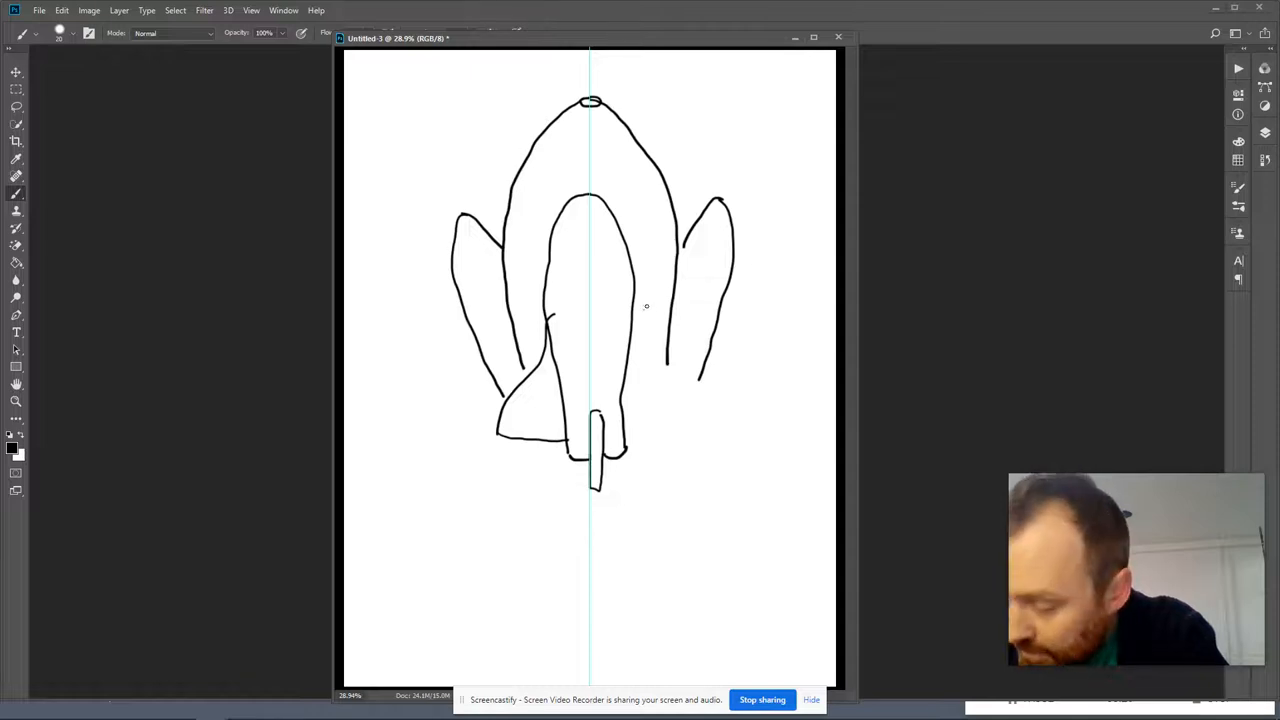
{"action": "mouse_move", "coordinate": [640, 278]}
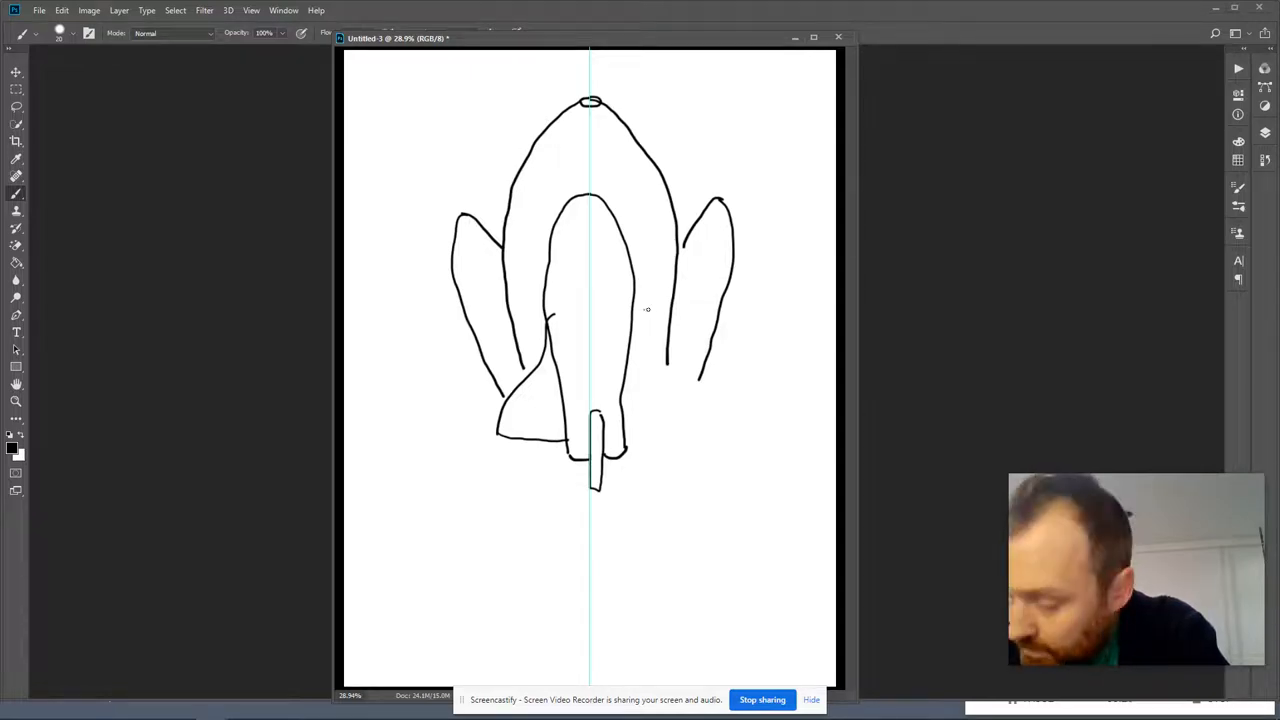
{"action": "left_click_drag", "start_coordinate": [647, 315], "coordinate": [683, 372]}
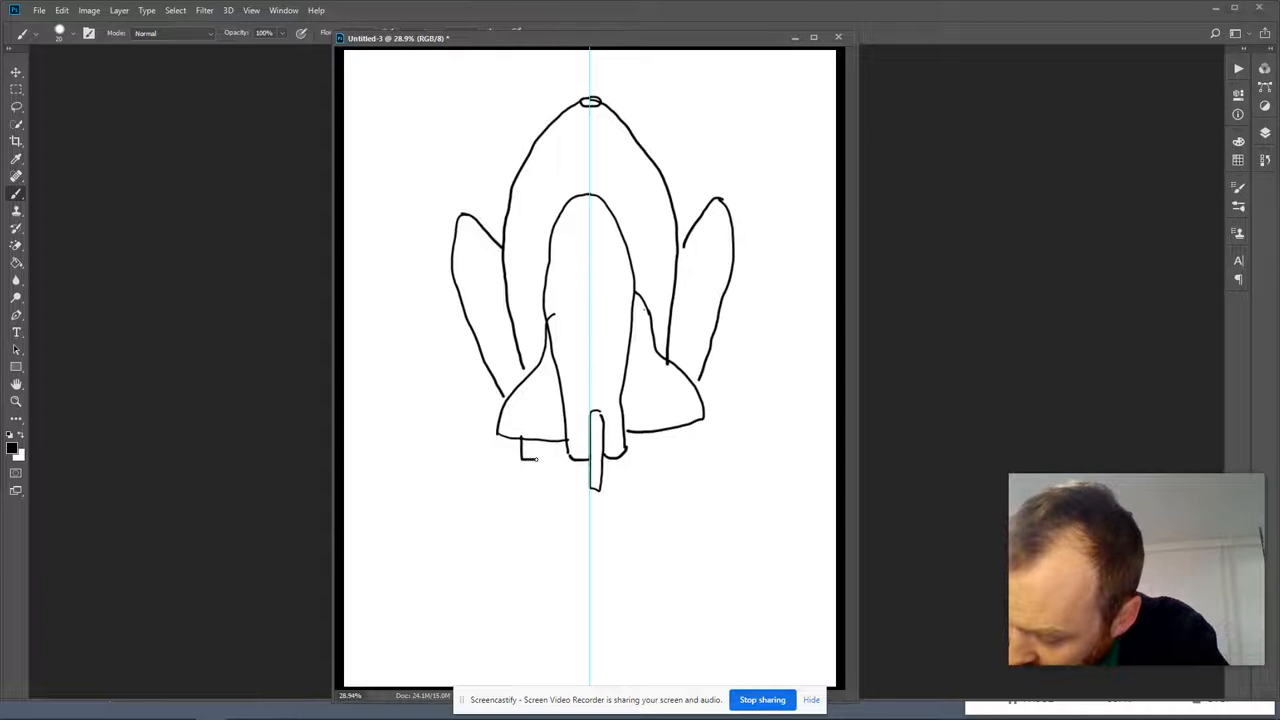
{"action": "left_click_drag", "start_coordinate": [520, 460], "coordinate": [555, 445]}
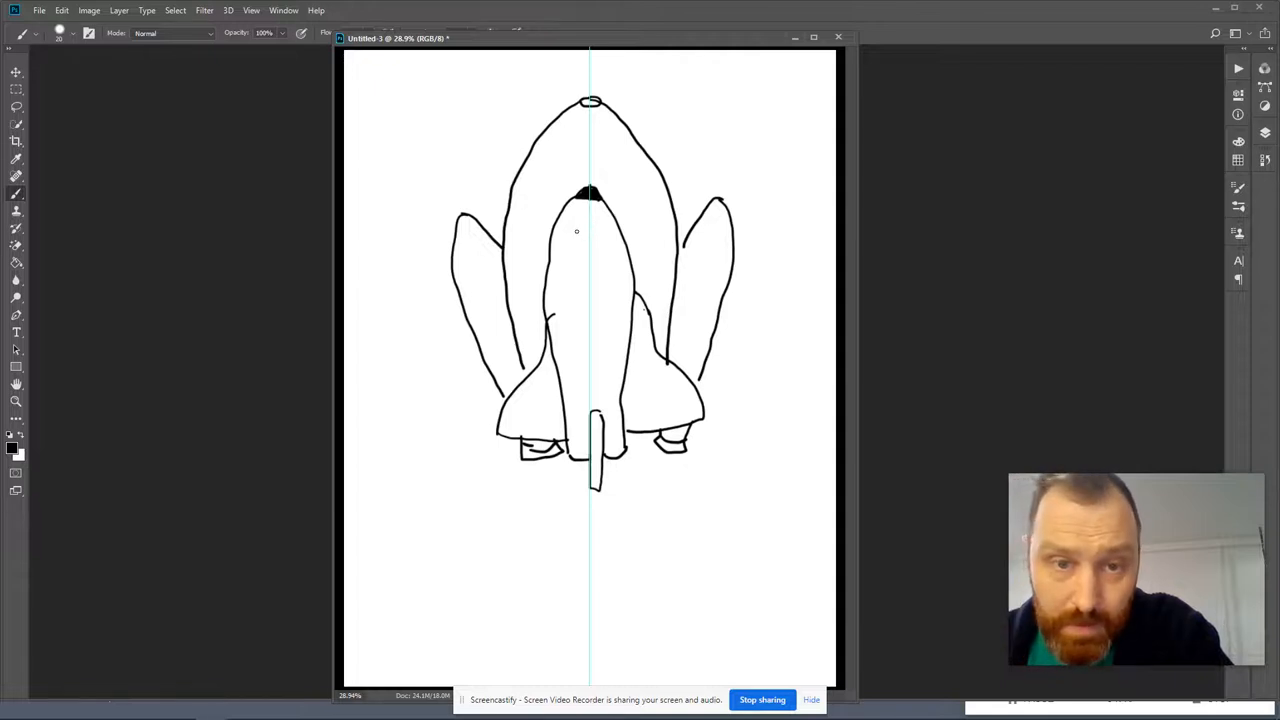
Step: Draw the segmented cockpit window near the orbiter nose, with bands across the body below
{"action": "left_click_drag", "start_coordinate": [578, 232], "coordinate": [600, 232]}
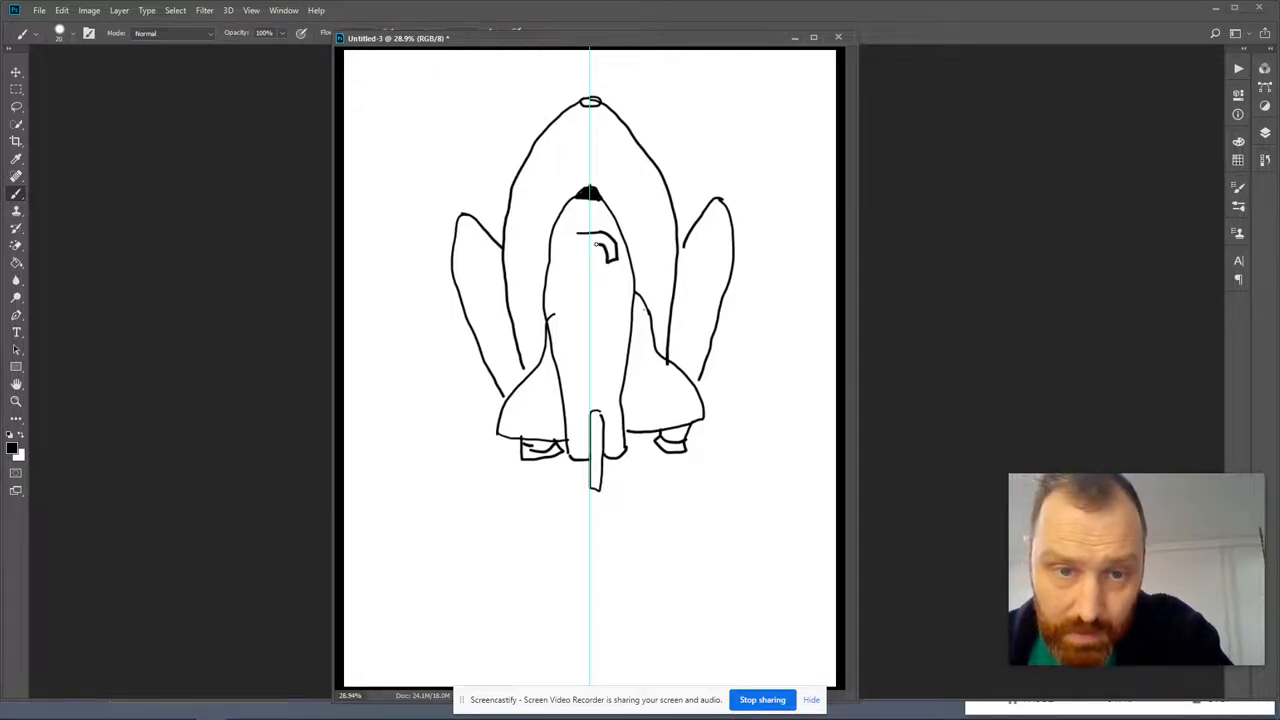
{"action": "left_click_drag", "start_coordinate": [580, 235], "coordinate": [610, 260]}
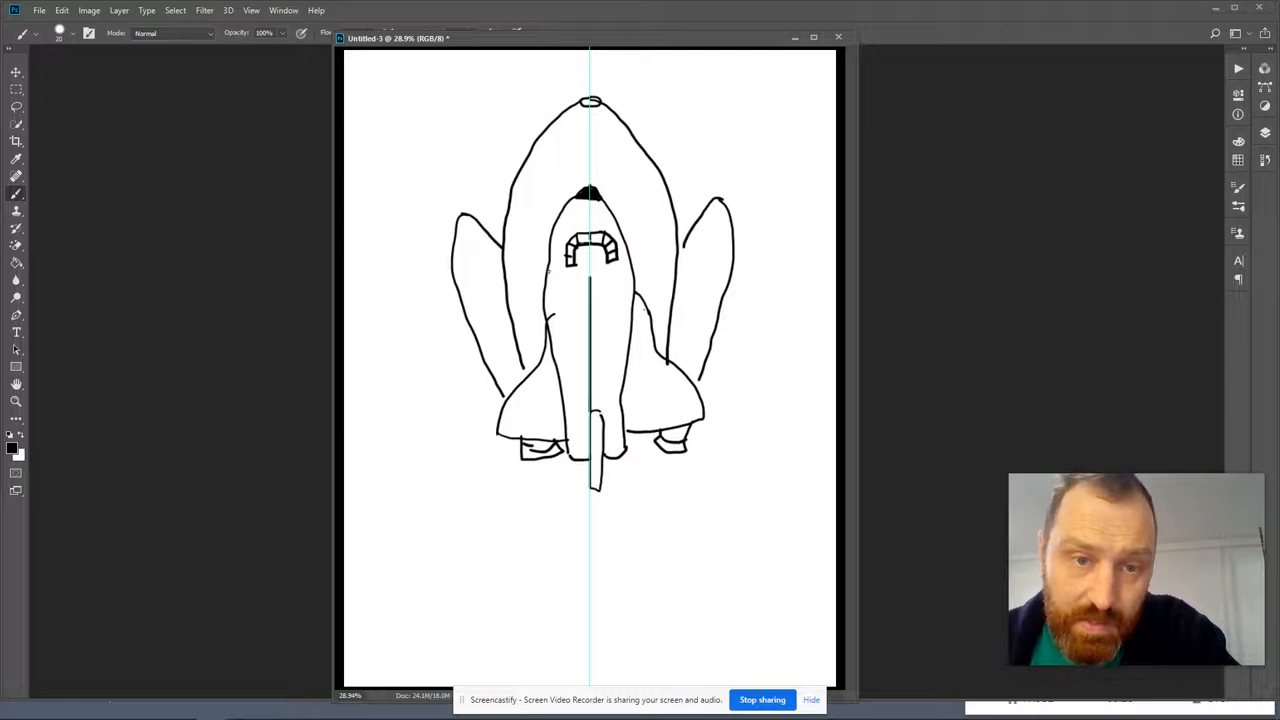
{"action": "left_click_drag", "start_coordinate": [555, 278], "coordinate": [590, 283]}
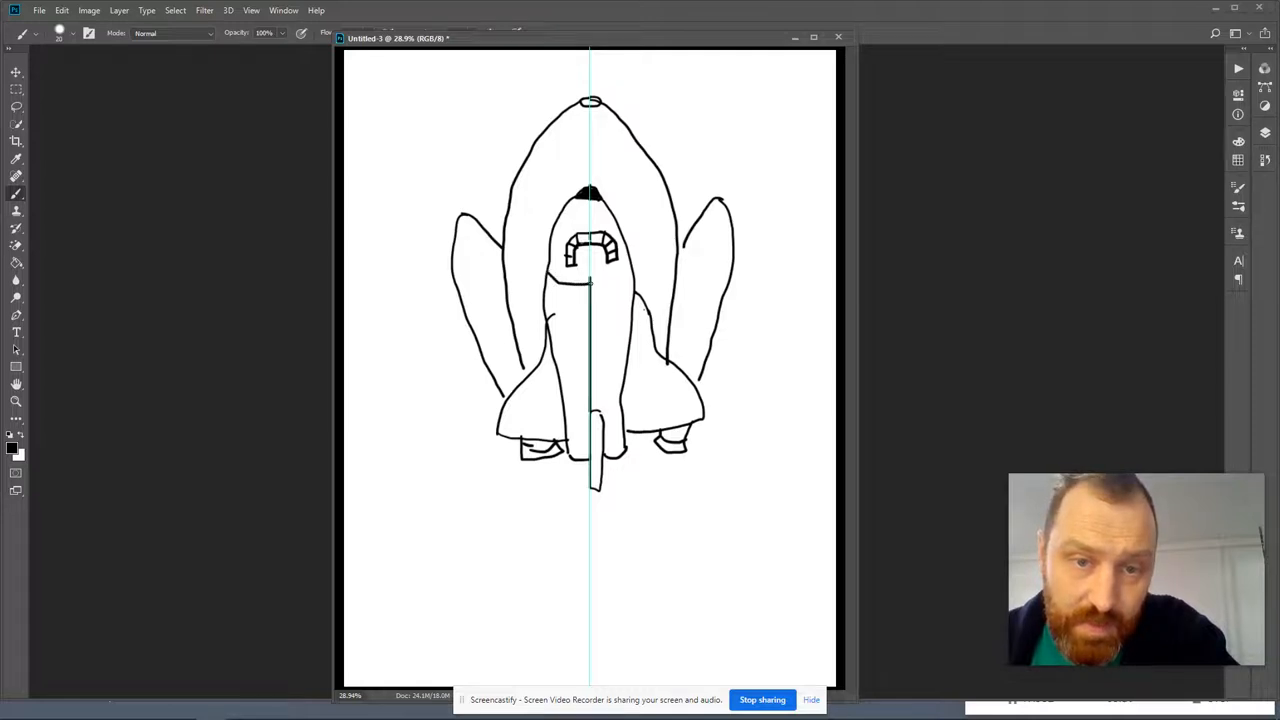
{"action": "mouse_move", "coordinate": [628, 263]}
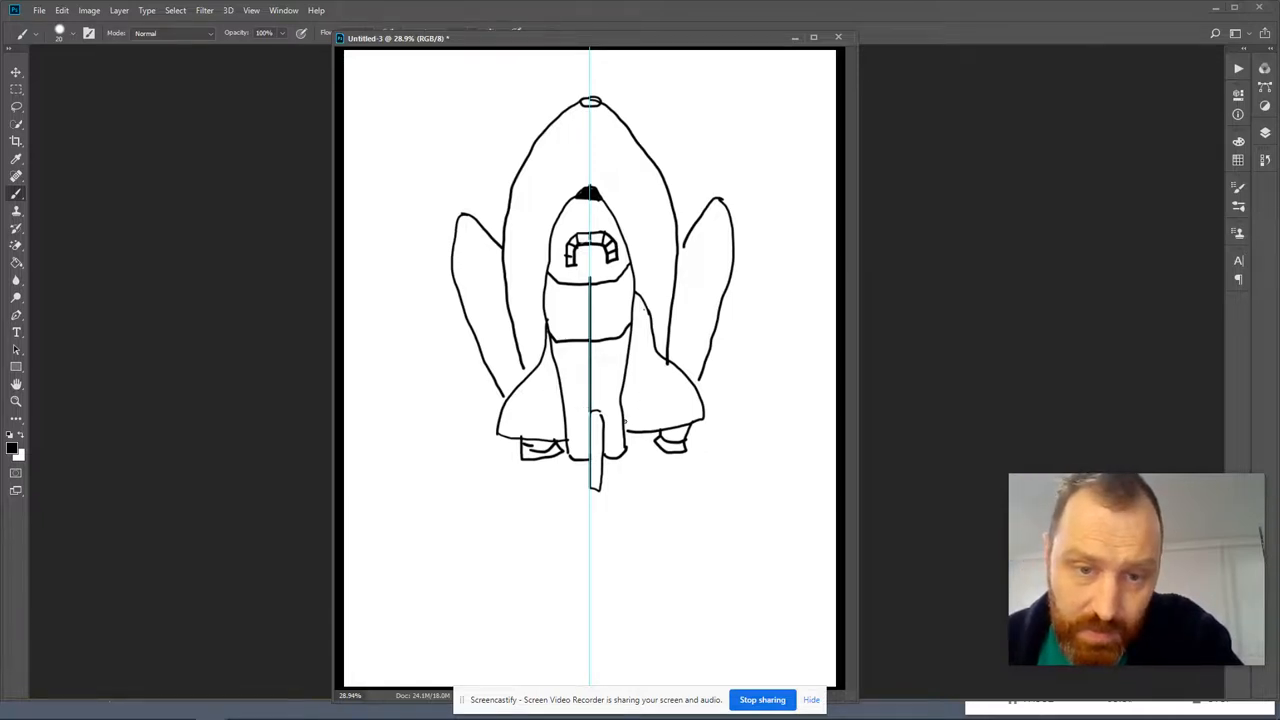
Step: Add ribbed trim strips along both wing bottoms and letter 'USA' on the right wing
{"action": "left_click_drag", "start_coordinate": [630, 418], "coordinate": [700, 410]}
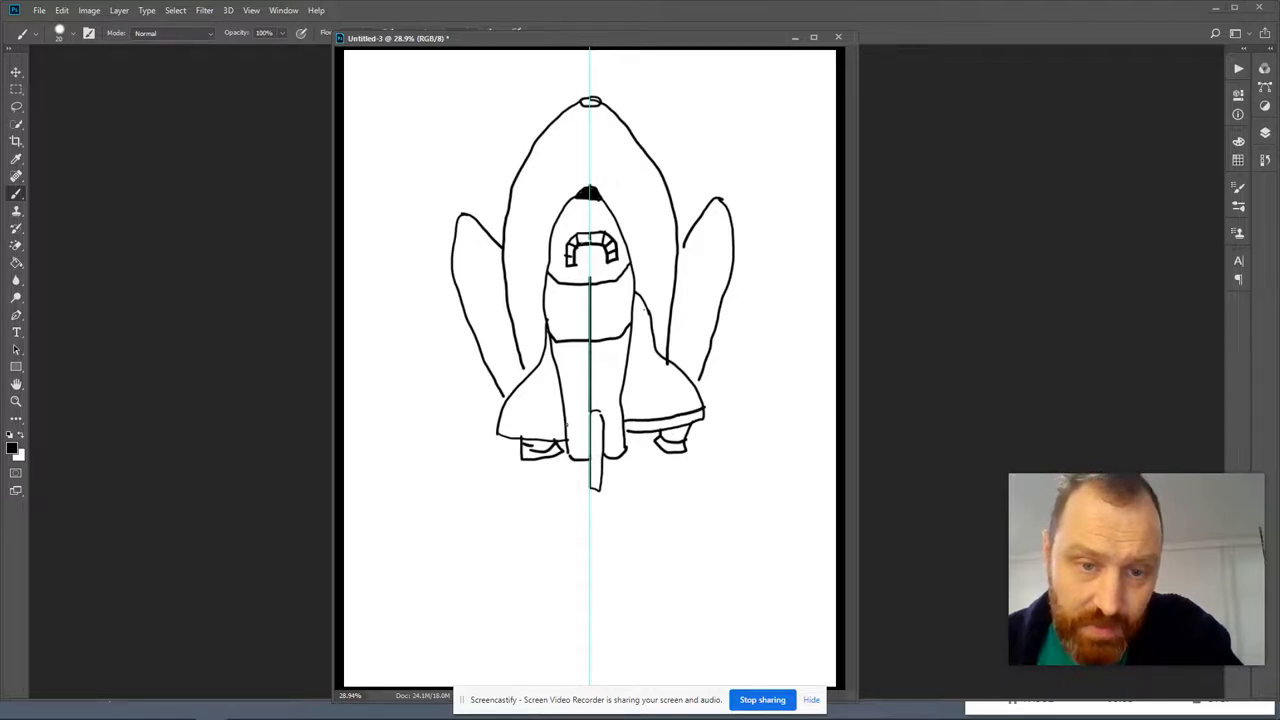
{"action": "left_click_drag", "start_coordinate": [500, 425], "coordinate": [570, 427]}
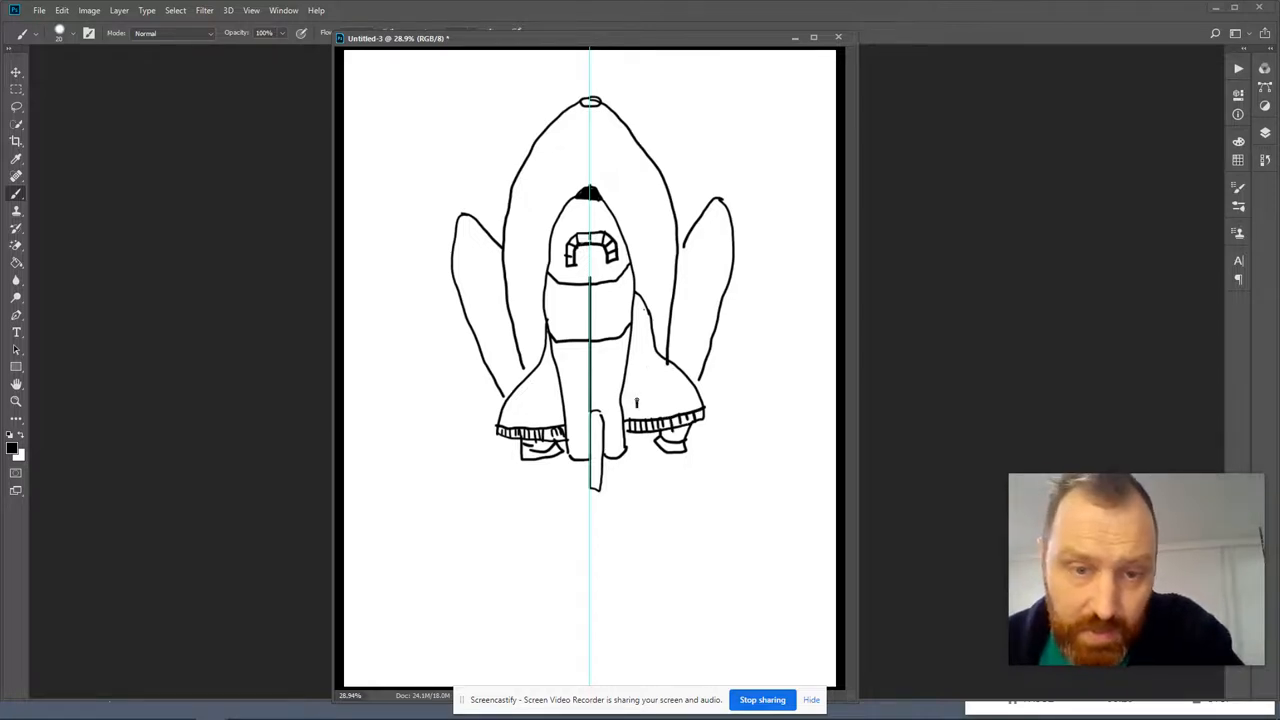
{"action": "left_click_drag", "start_coordinate": [645, 405], "coordinate": [665, 400]}
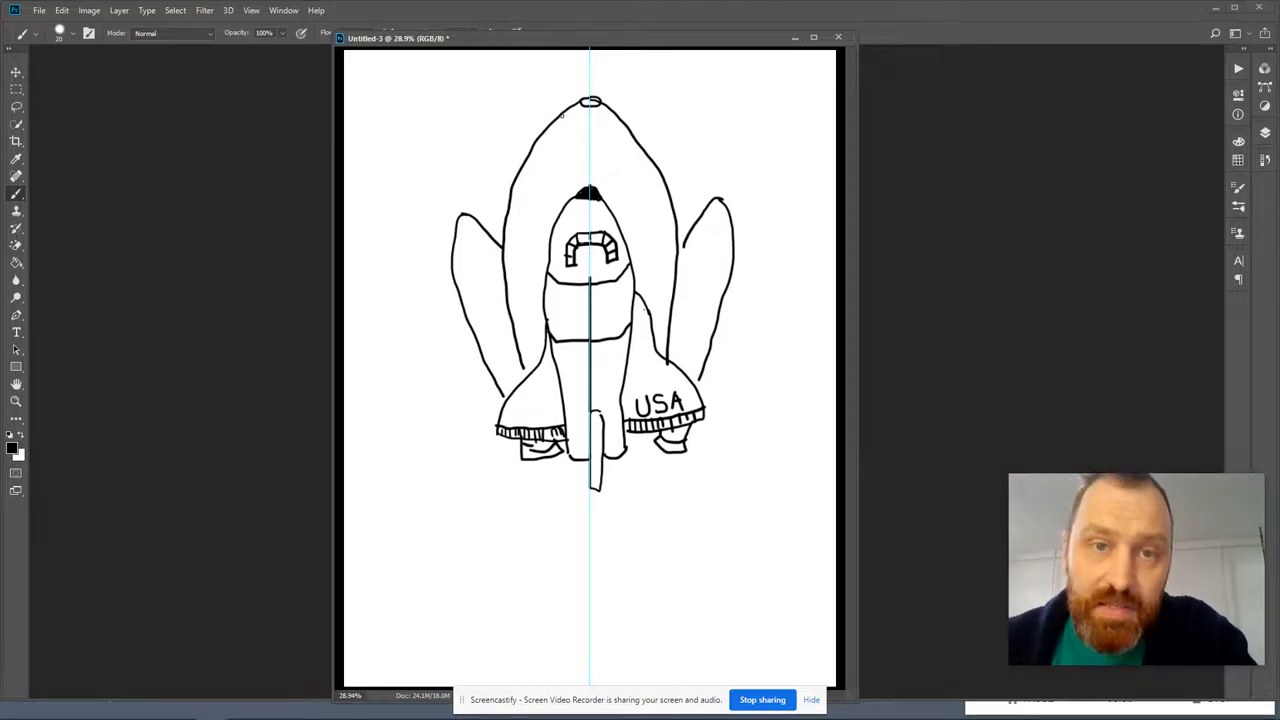
Step: Add two nose bands and side panel lines to the tank, plus banded booster nose cones
{"action": "left_click_drag", "start_coordinate": [560, 118], "coordinate": [605, 127]}
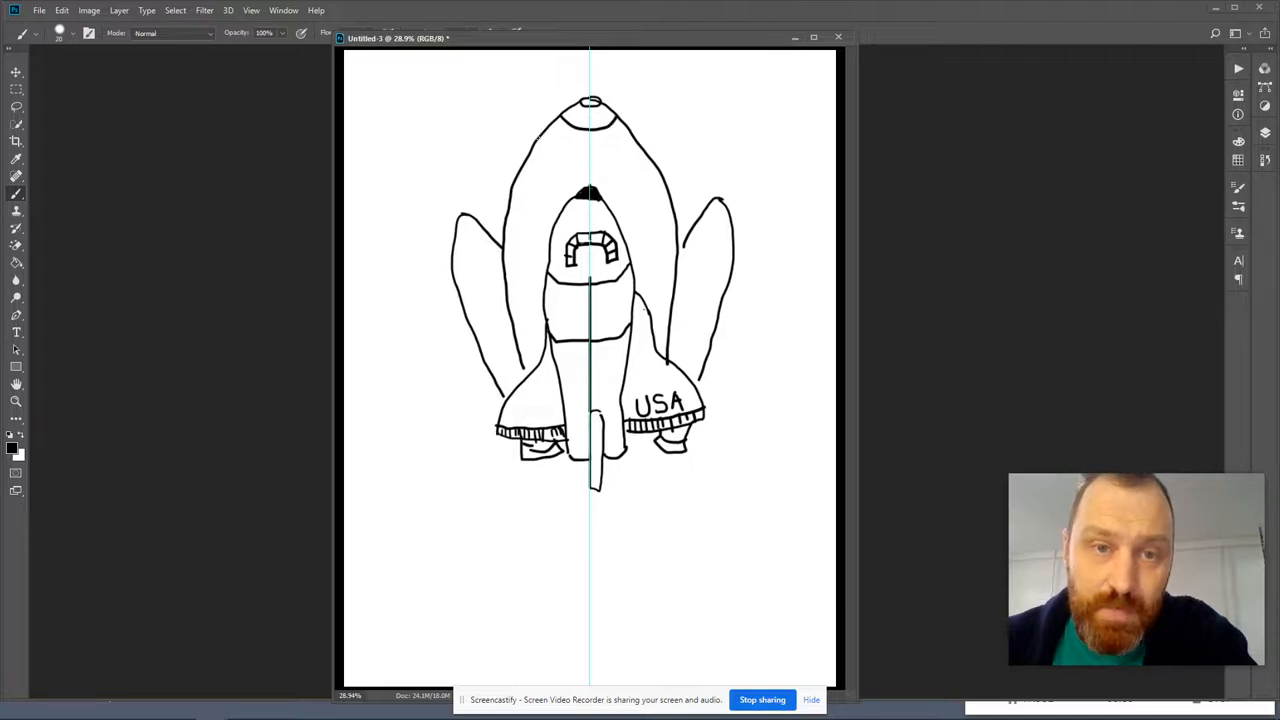
{"action": "left_click_drag", "start_coordinate": [538, 142], "coordinate": [608, 155]}
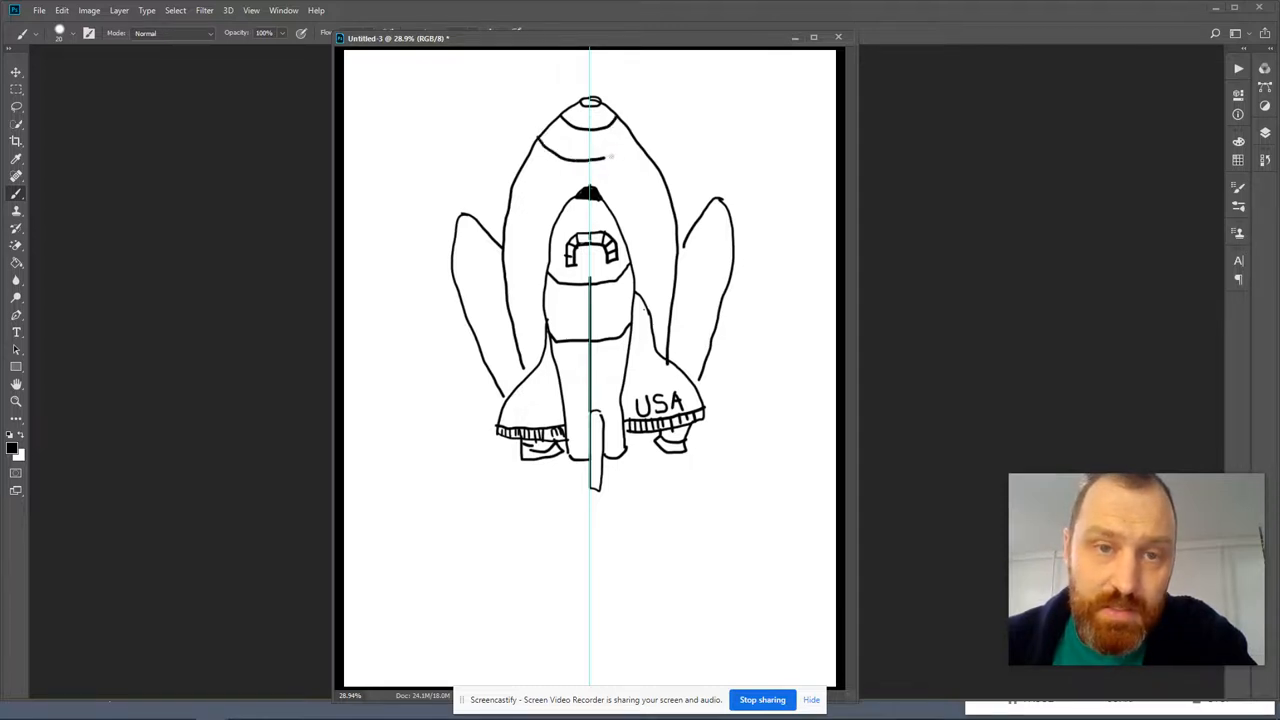
{"action": "left_click_drag", "start_coordinate": [590, 150], "coordinate": [640, 140]}
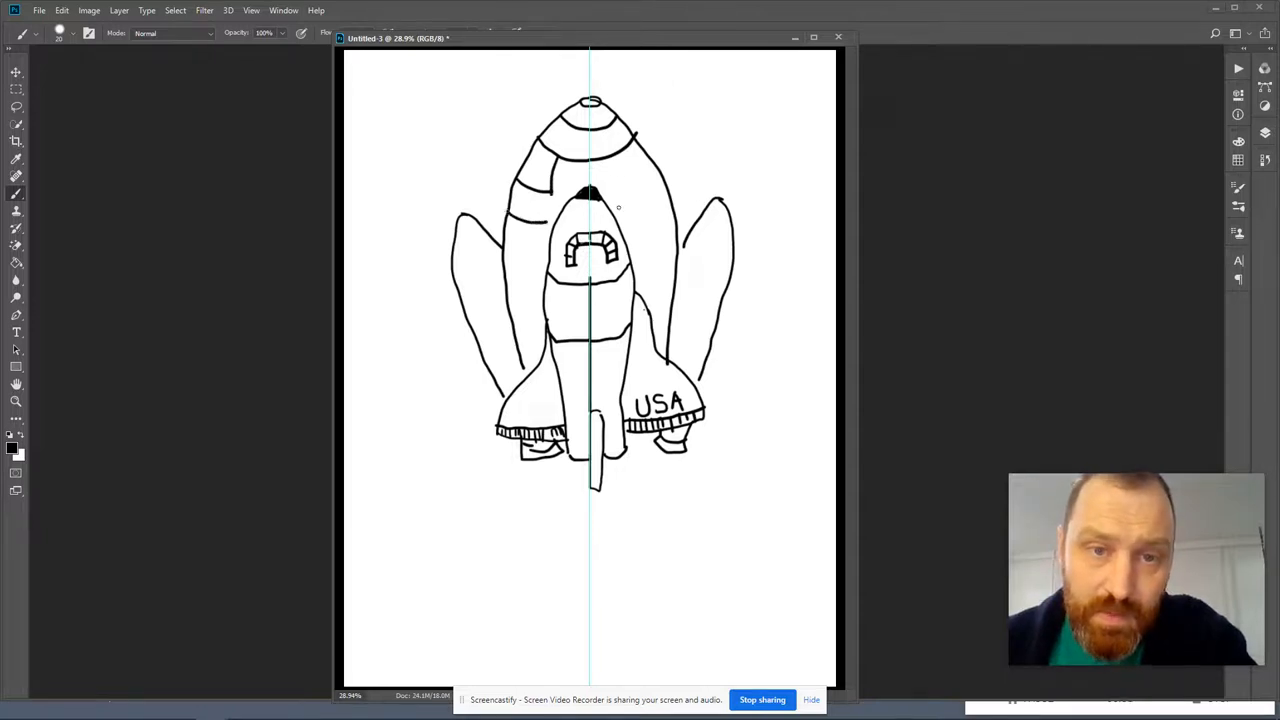
{"action": "left_click_drag", "start_coordinate": [590, 205], "coordinate": [665, 185]}
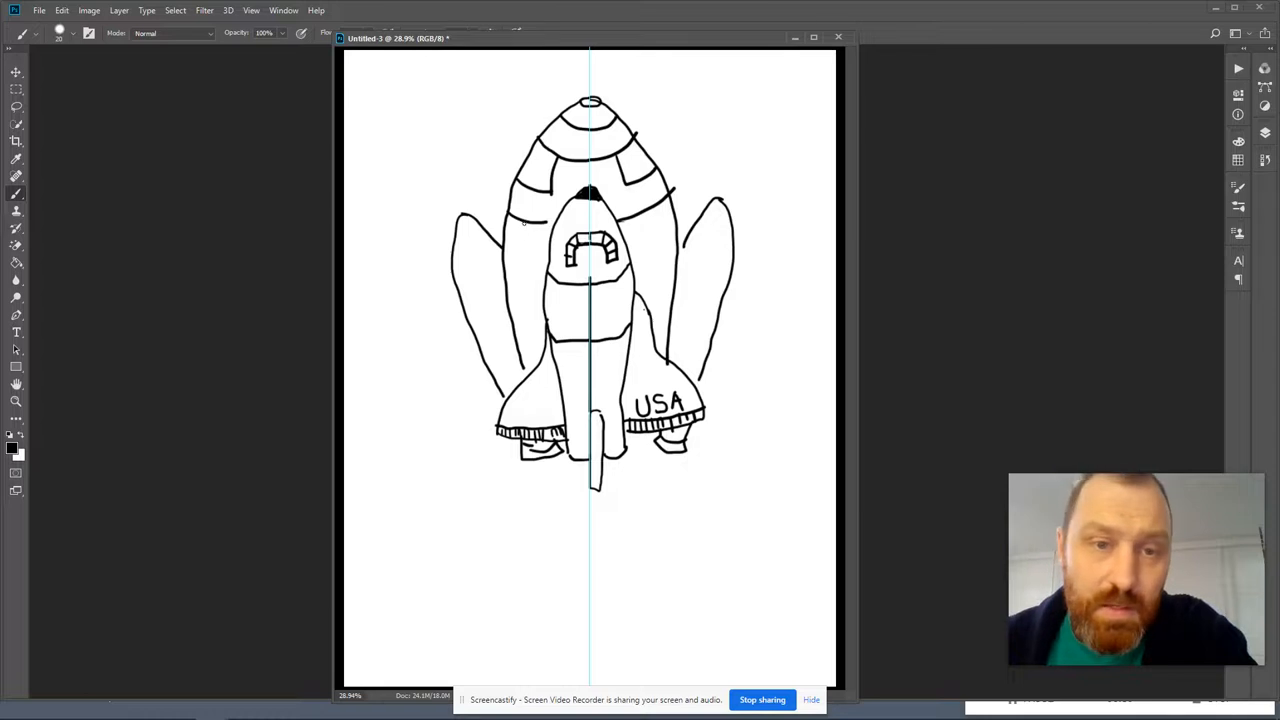
{"action": "left_click_drag", "start_coordinate": [520, 225], "coordinate": [518, 278]}
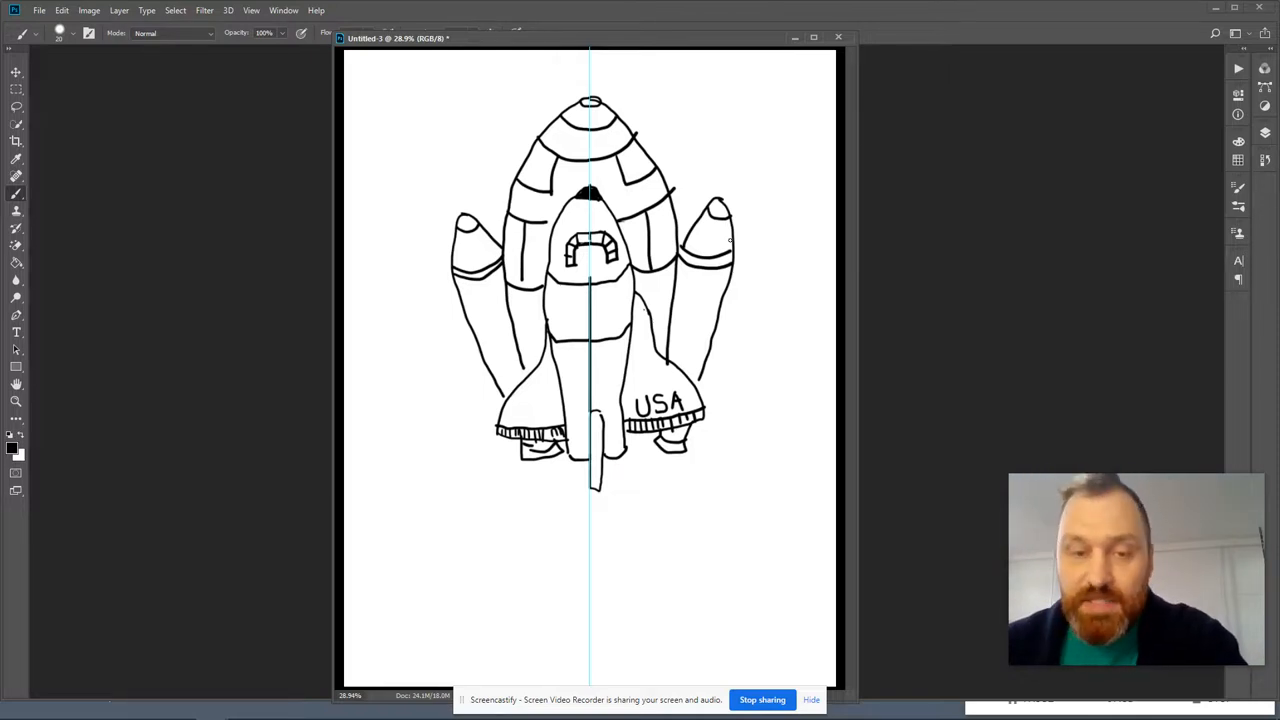
{"action": "mouse_move", "coordinate": [505, 467]}
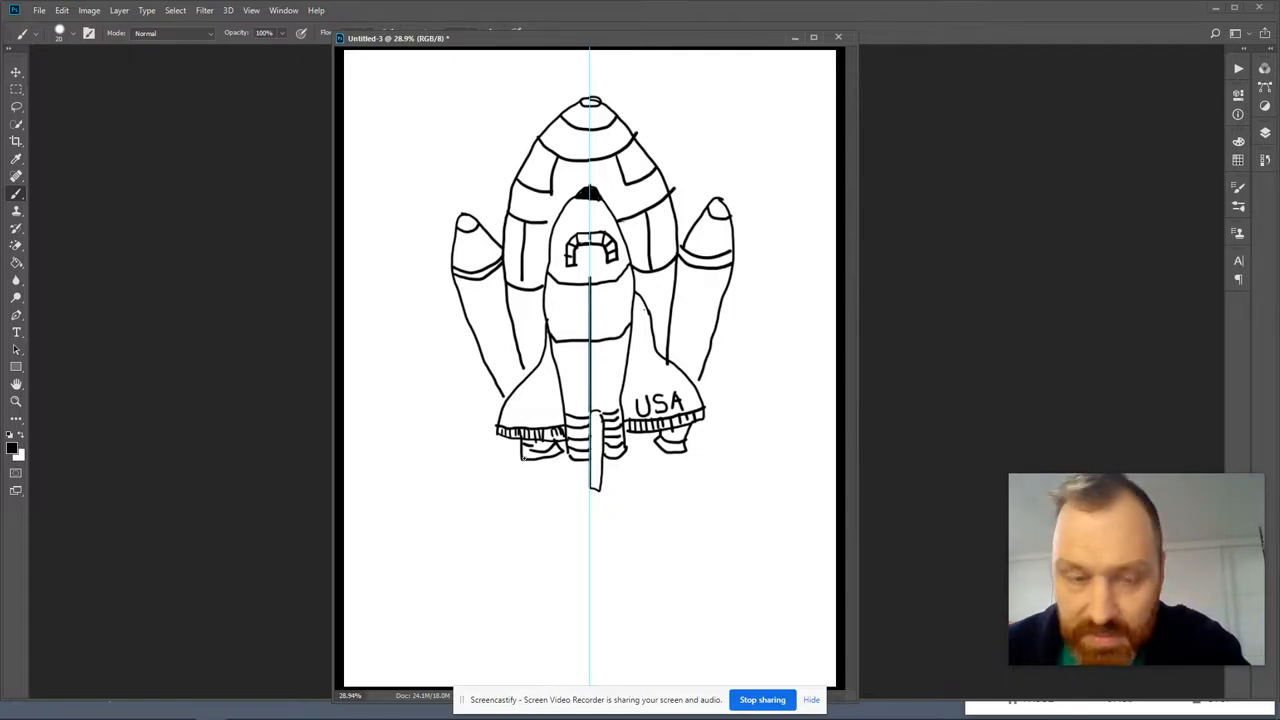
Step: Outline wavy flame trails from the engines down the canvas and fill them with streaks
{"action": "left_click_drag", "start_coordinate": [520, 460], "coordinate": [515, 575]}
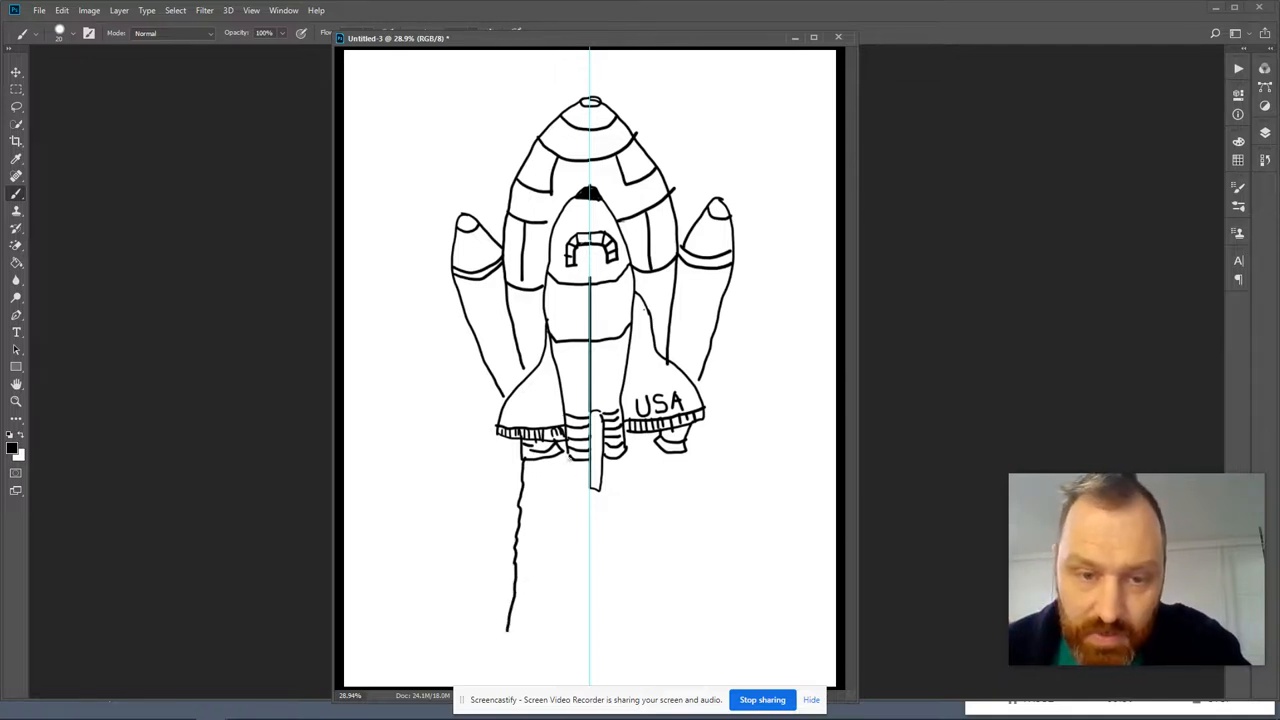
{"action": "left_click_drag", "start_coordinate": [555, 490], "coordinate": [555, 560]}
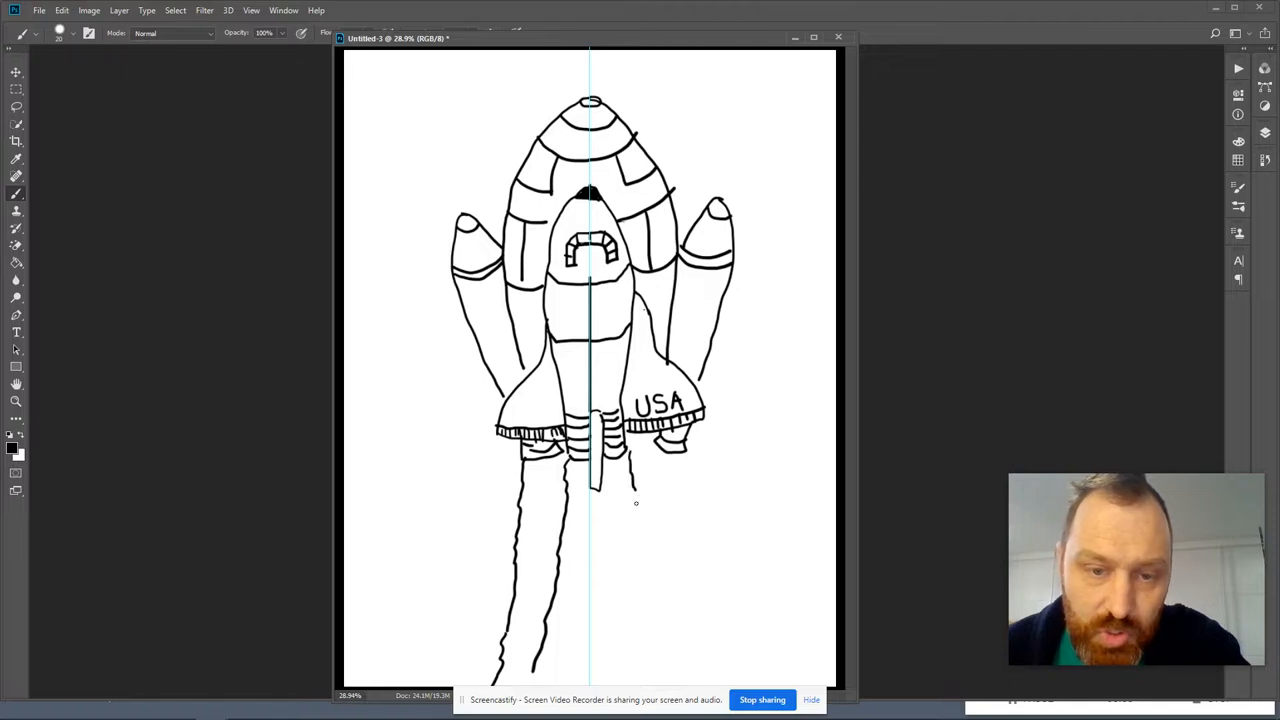
{"action": "left_click_drag", "start_coordinate": [630, 485], "coordinate": [635, 640]}
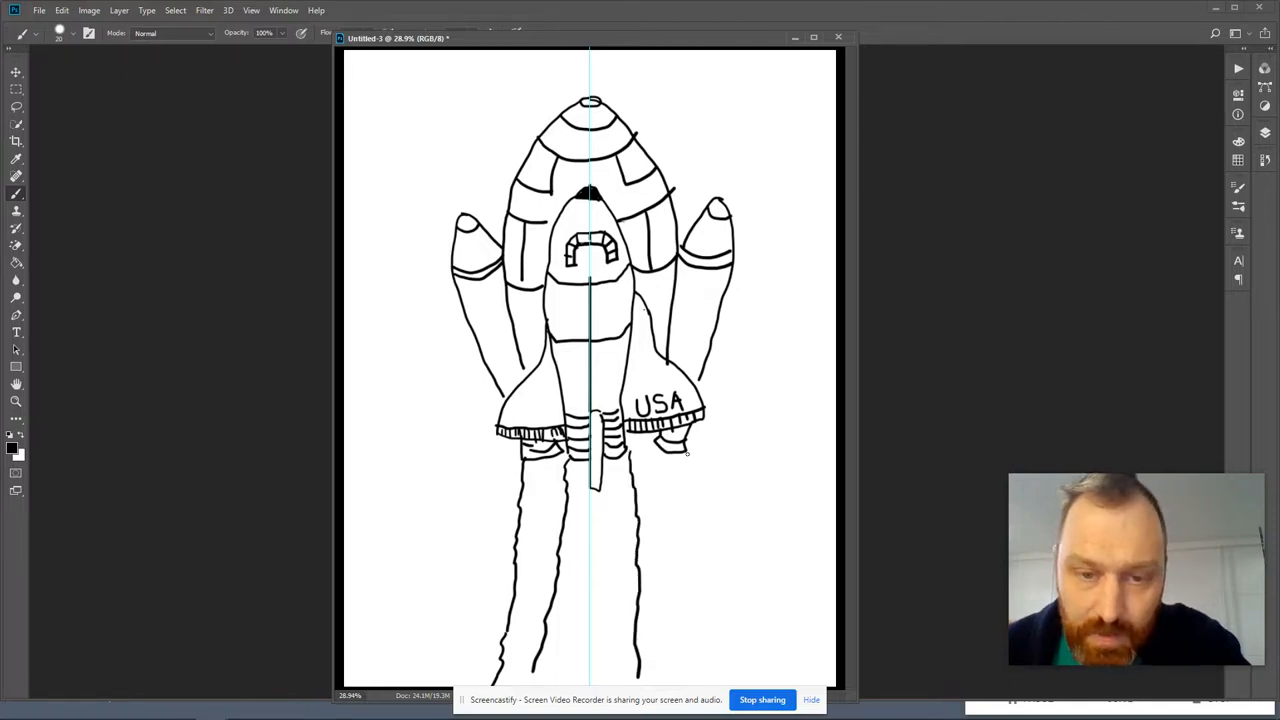
{"action": "left_click_drag", "start_coordinate": [685, 450], "coordinate": [698, 610]}
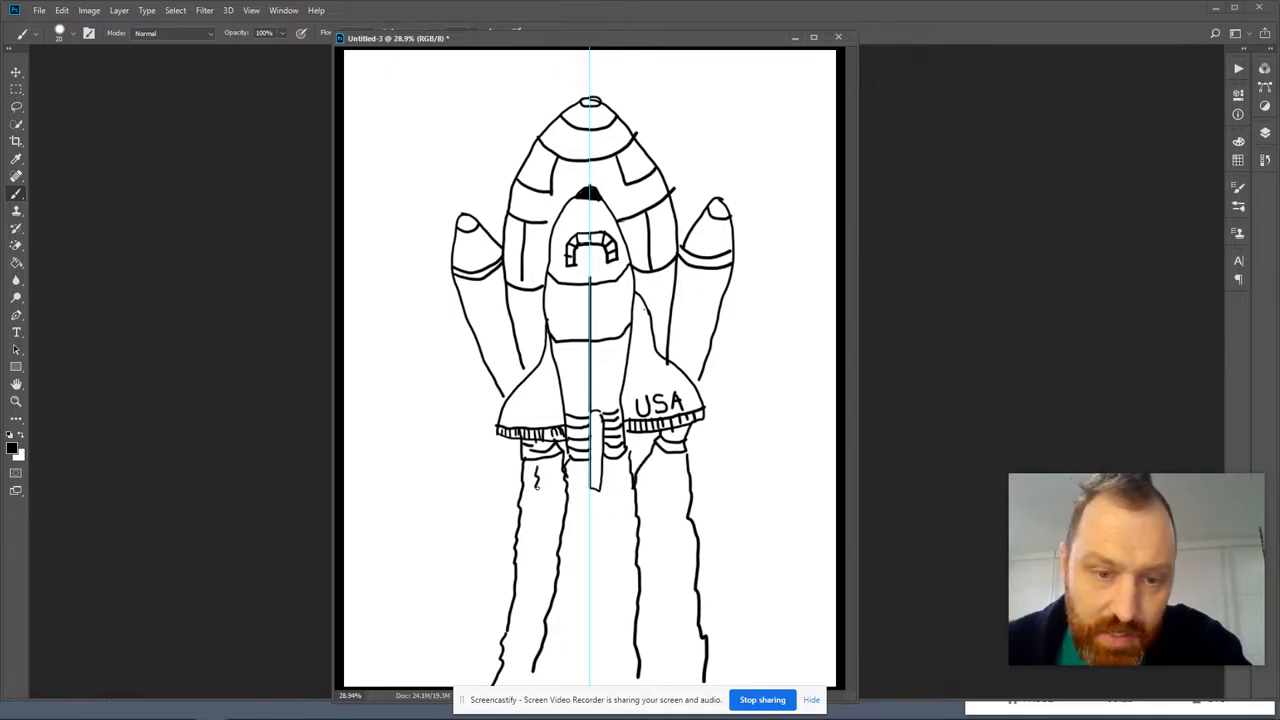
{"action": "left_click_drag", "start_coordinate": [540, 470], "coordinate": [523, 635]}
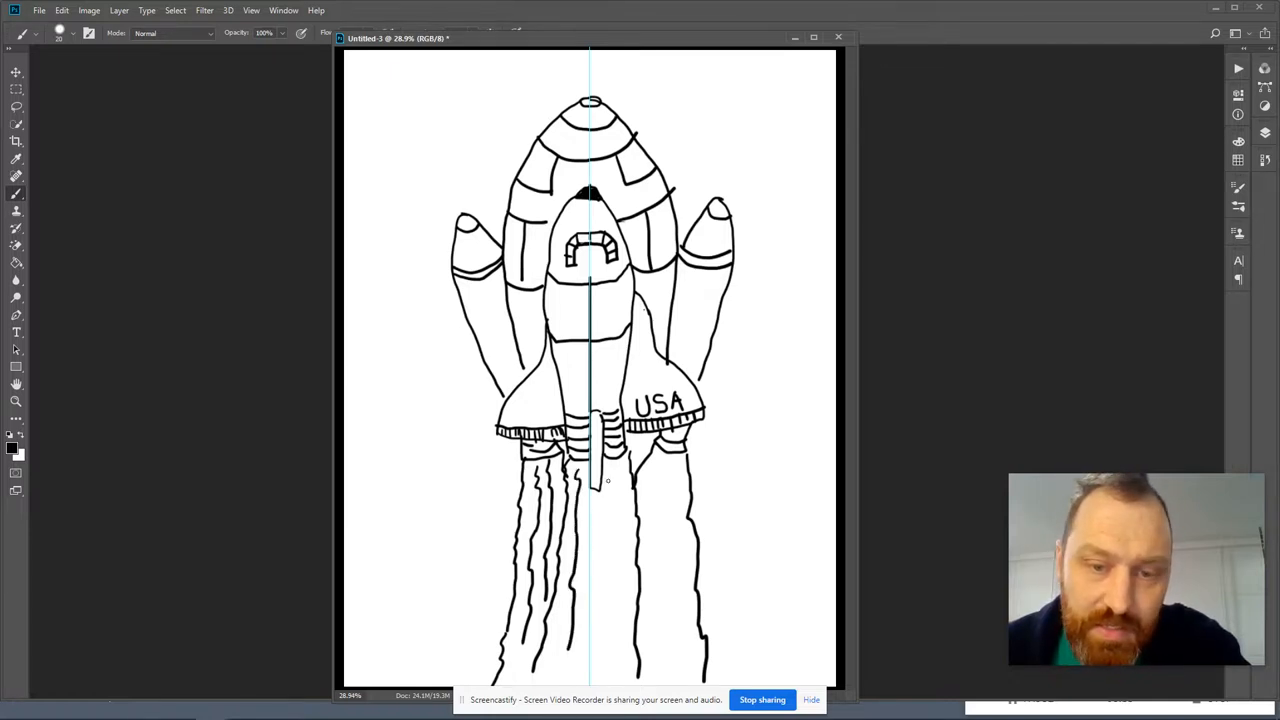
{"action": "left_click_drag", "start_coordinate": [600, 480], "coordinate": [610, 640]}
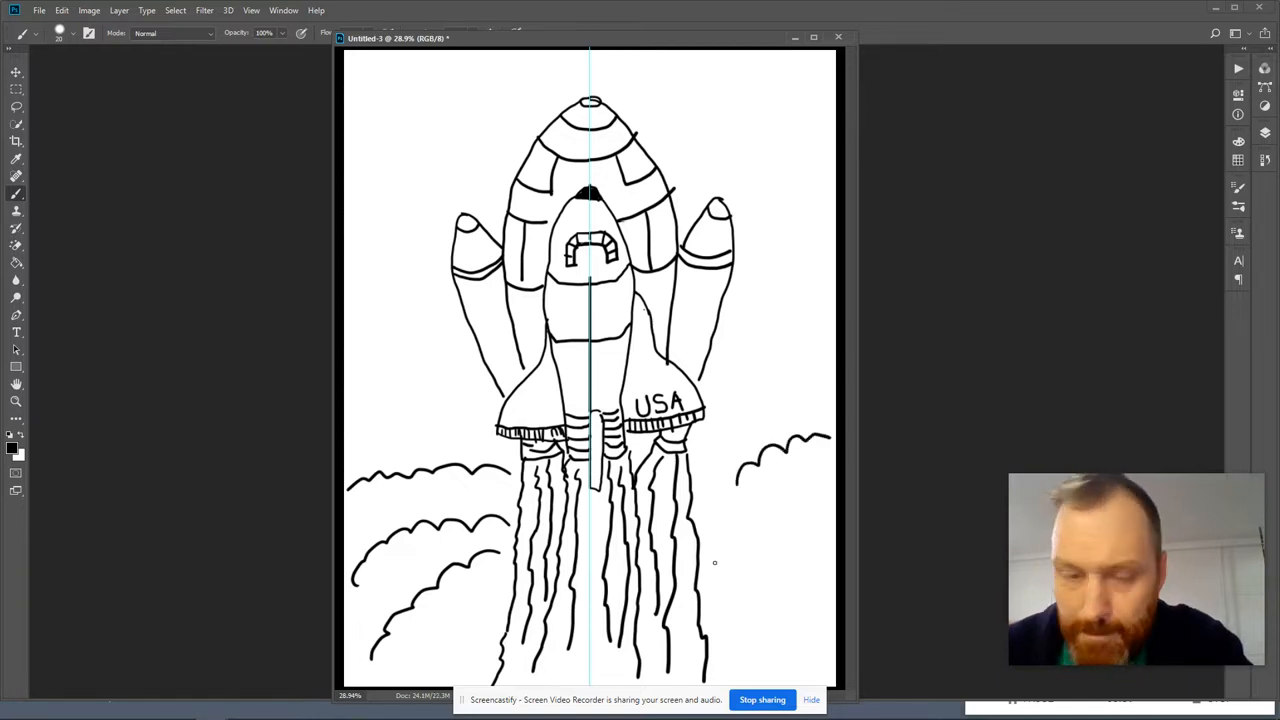
Step: Draw layered smoke clouds on the lower right and a small cloud in the top-left corner
{"action": "left_click_drag", "start_coordinate": [715, 560], "coordinate": [810, 495]}
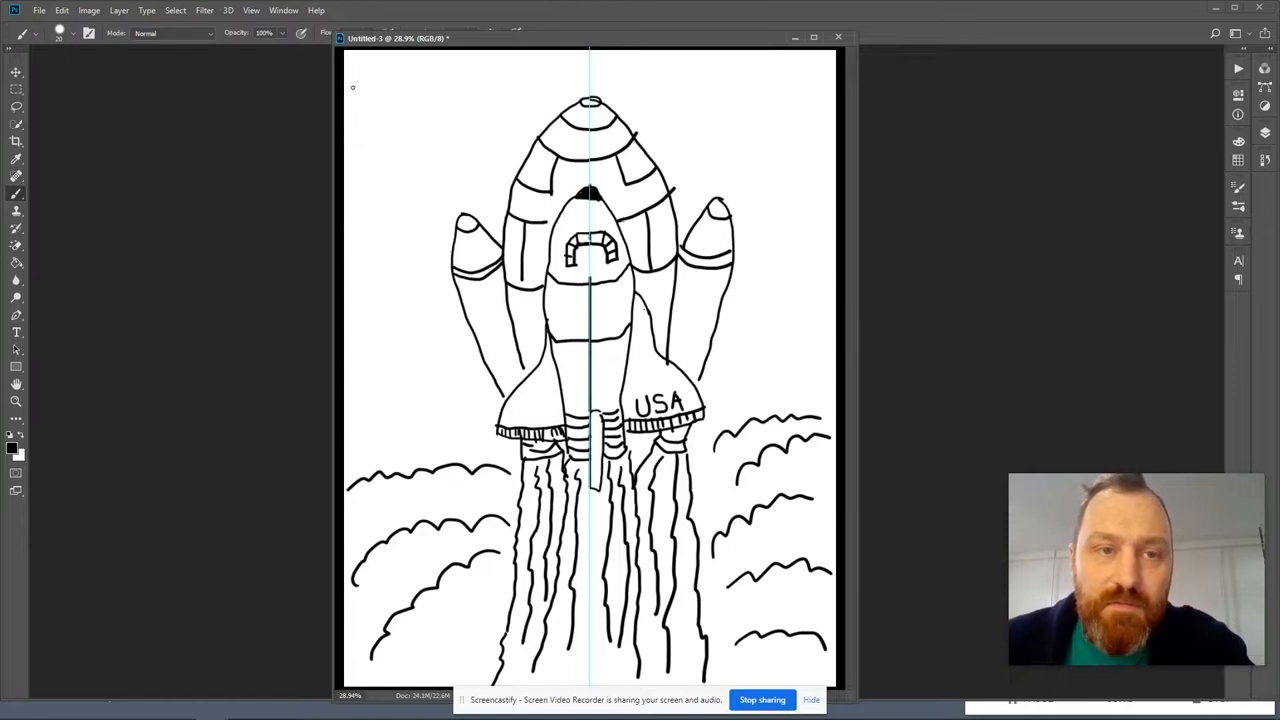
{"action": "left_click_drag", "start_coordinate": [350, 90], "coordinate": [408, 85]}
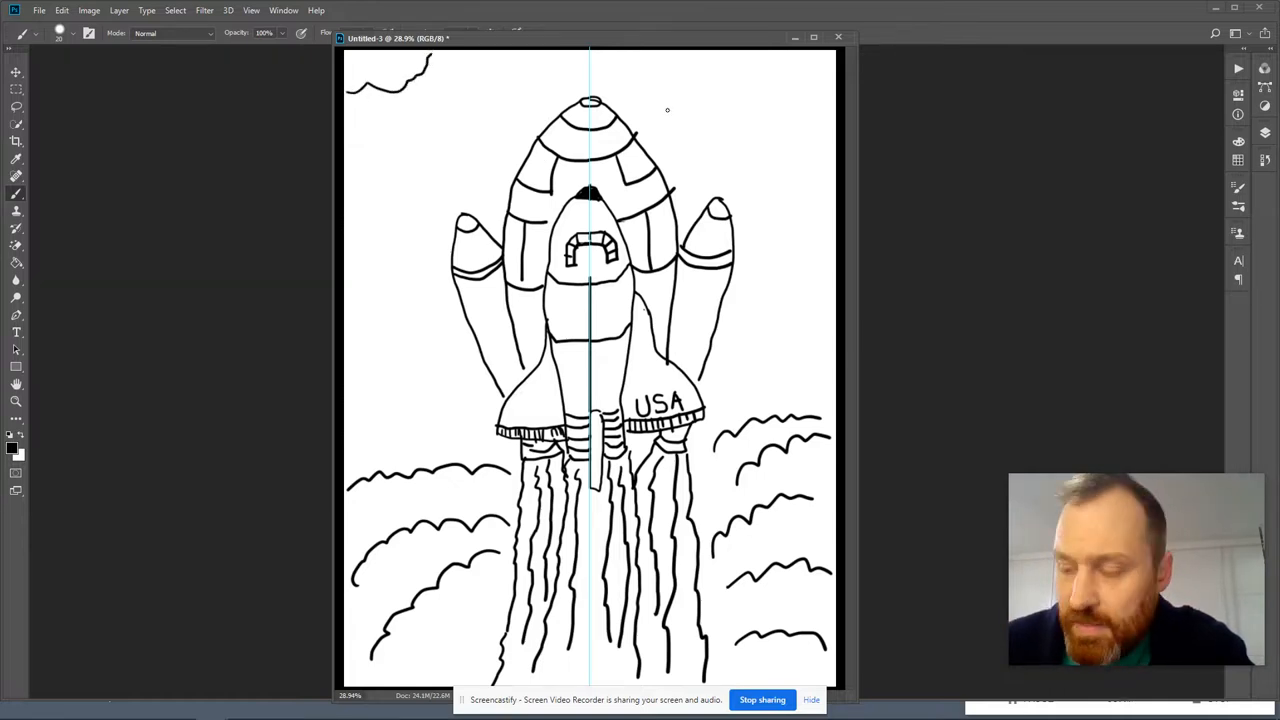
{"action": "mouse_move", "coordinate": [440, 374]}
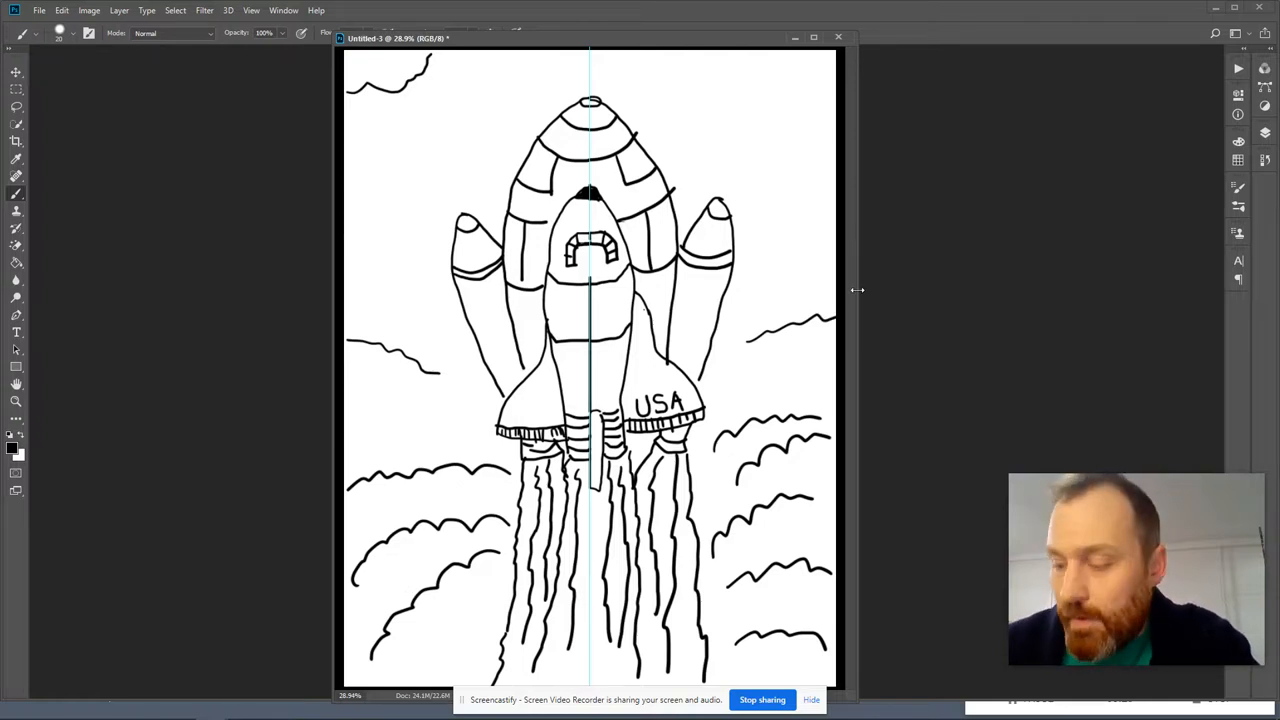
{"action": "mouse_move", "coordinate": [453, 401]}
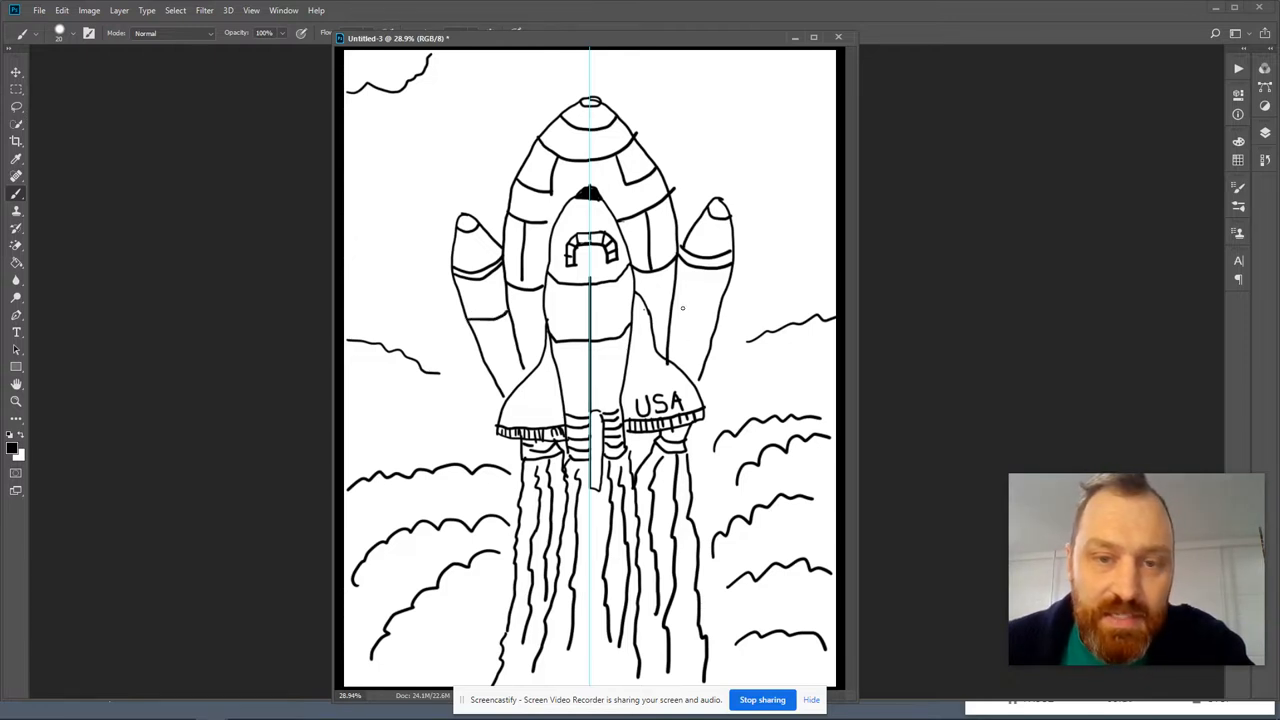
{"action": "mouse_move", "coordinate": [695, 325]}
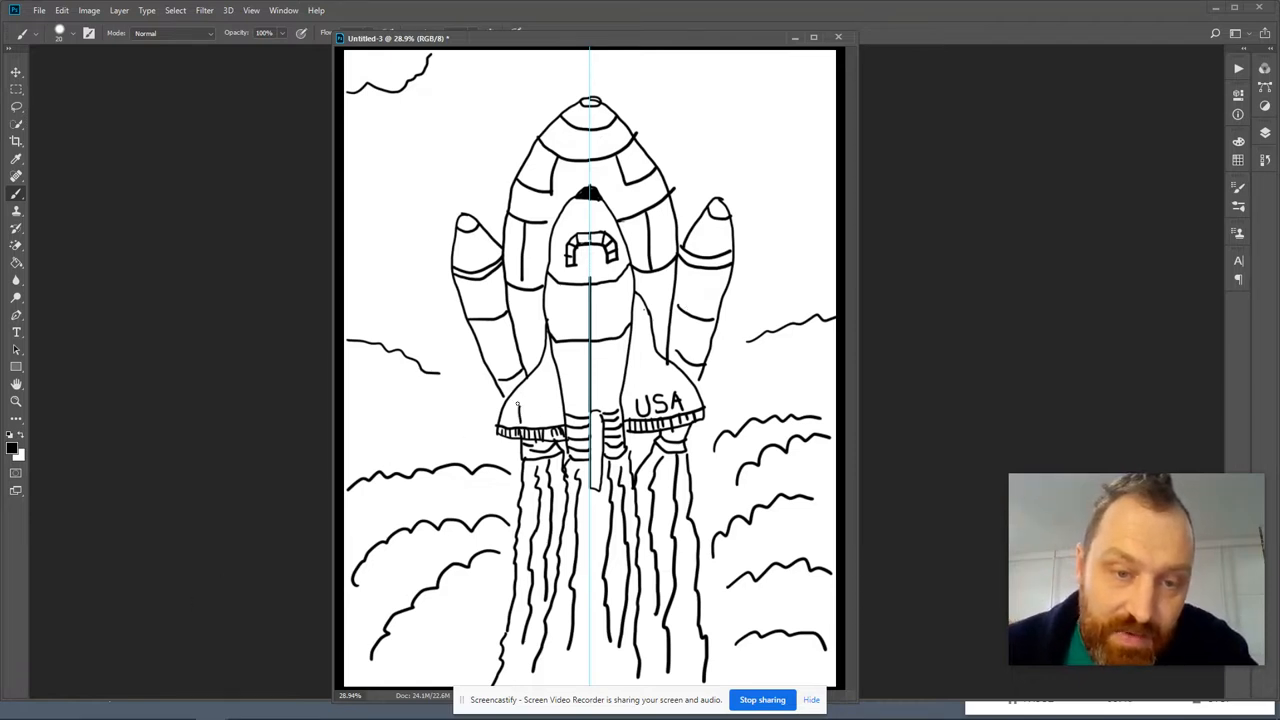
Step: Draw a small rectangular outline on the left wing
{"action": "left_click_drag", "start_coordinate": [517, 408], "coordinate": [553, 408]}
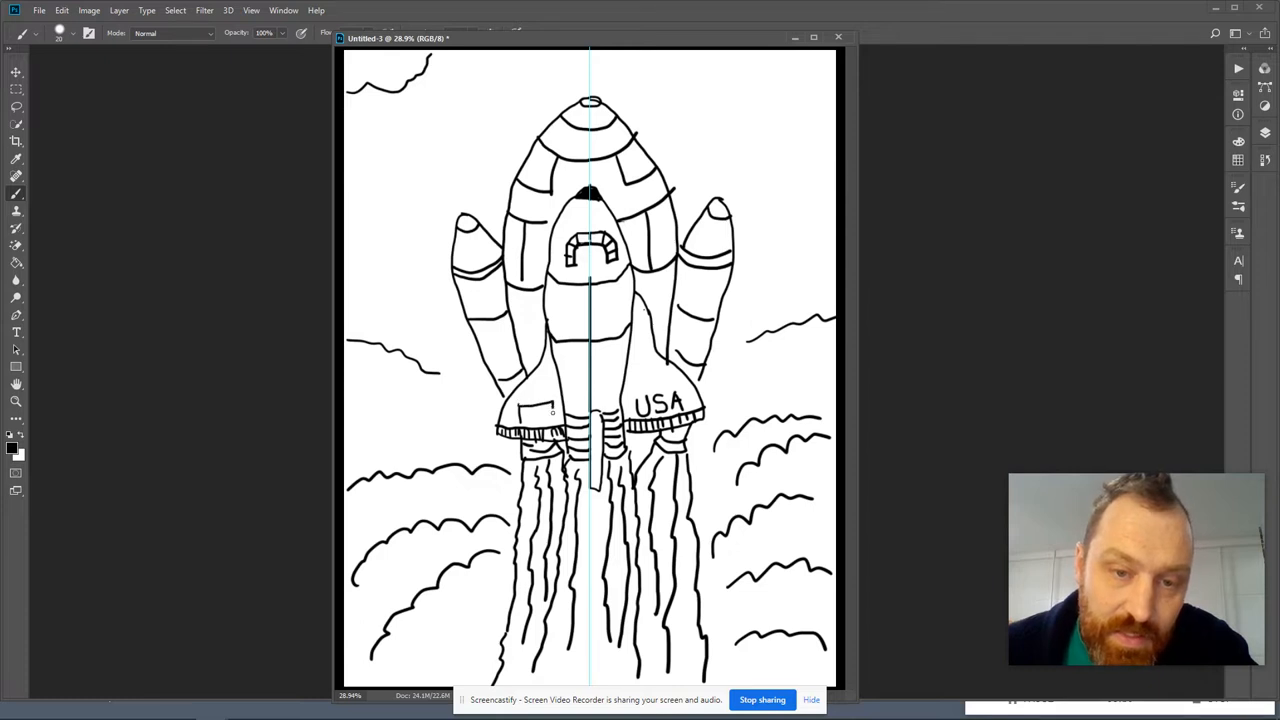